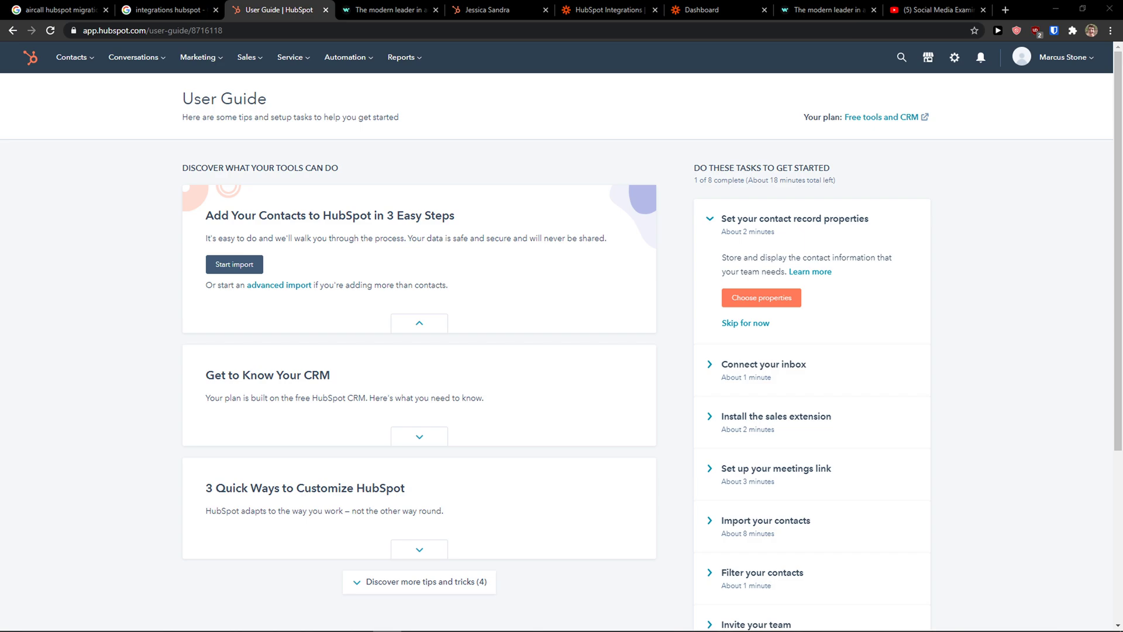
{"action": "mouse_move", "coordinate": [457, 271]}
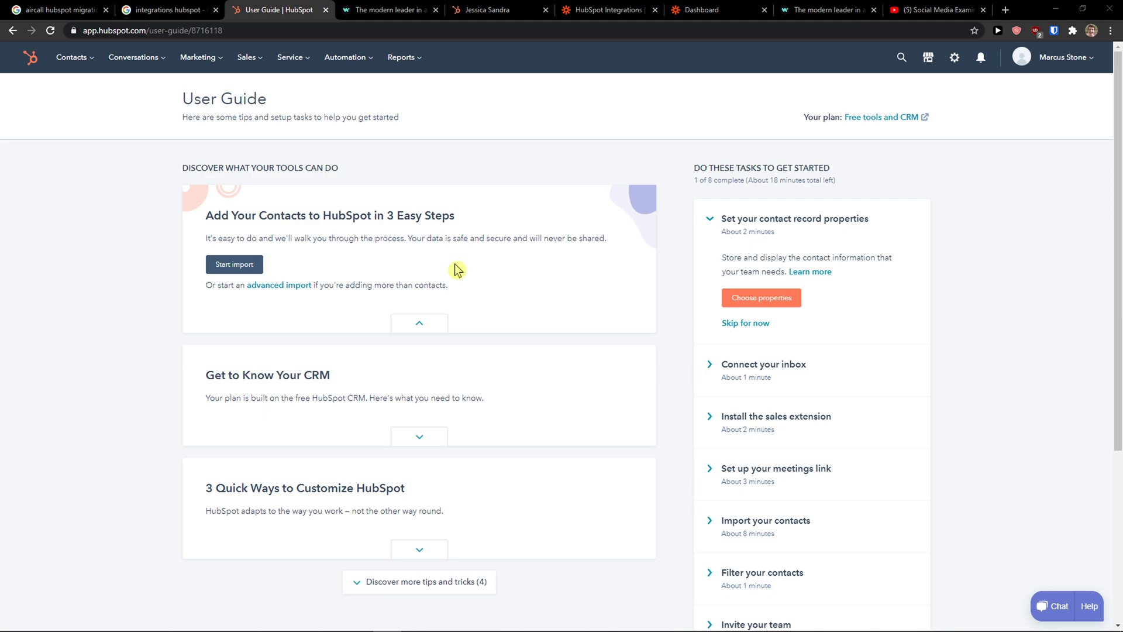
{"action": "mouse_move", "coordinate": [988, 165]}
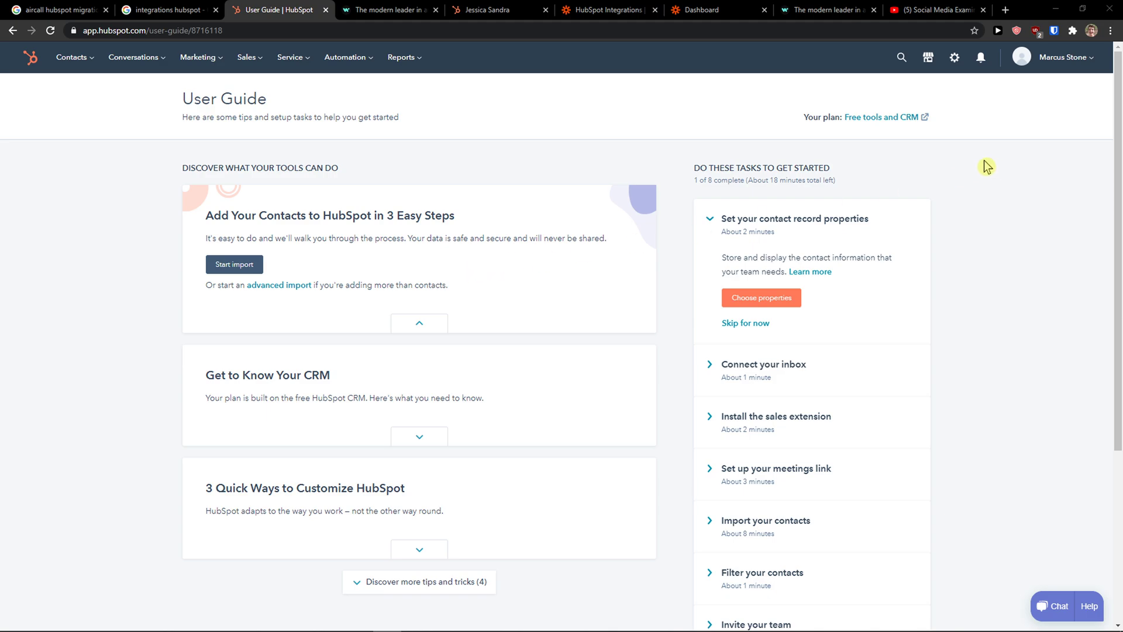
- Find Mailchimp by HubSpot in the App Marketplace, view its listing, then move to the Zapier dashboard
{"action": "left_click", "coordinate": [882, 117]}
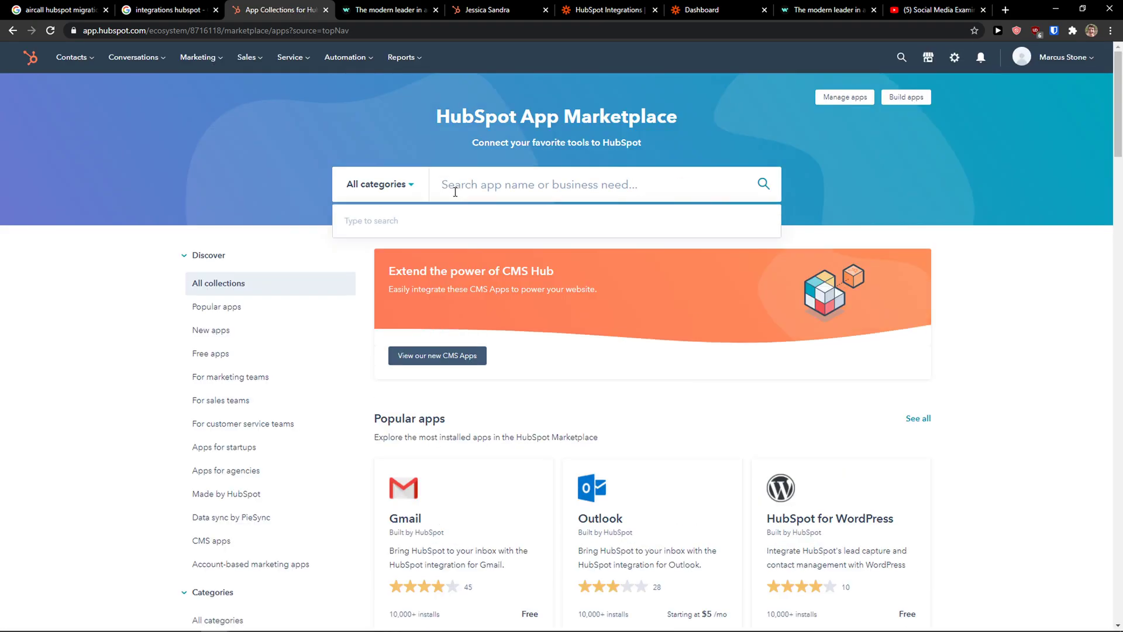
{"action": "type", "text": "mailchimp"}
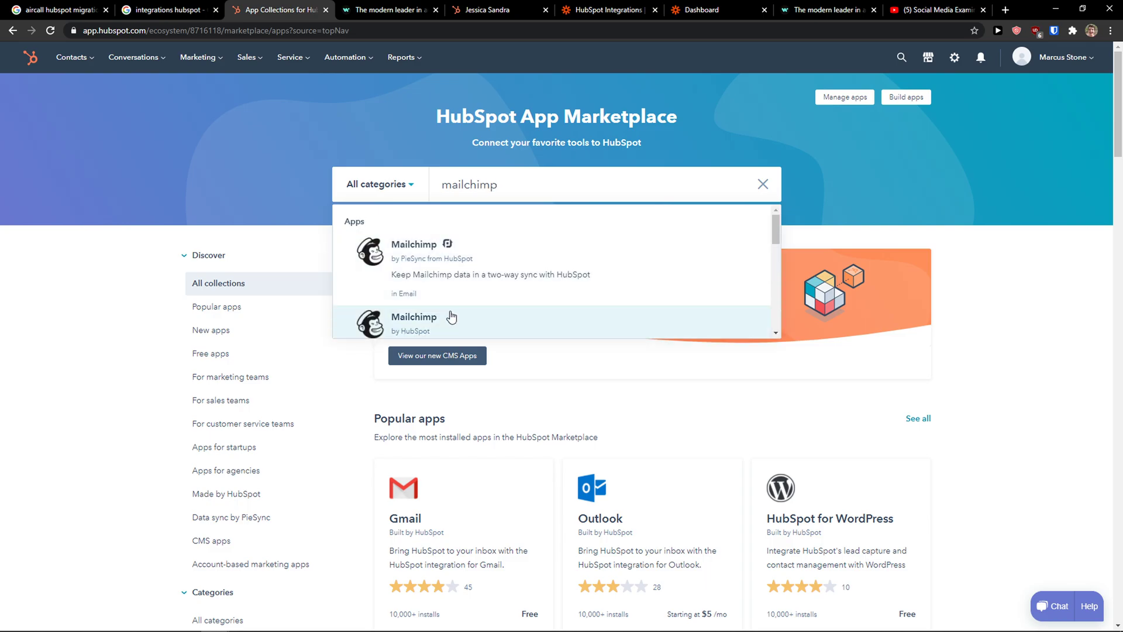
{"action": "left_click", "coordinate": [414, 324]}
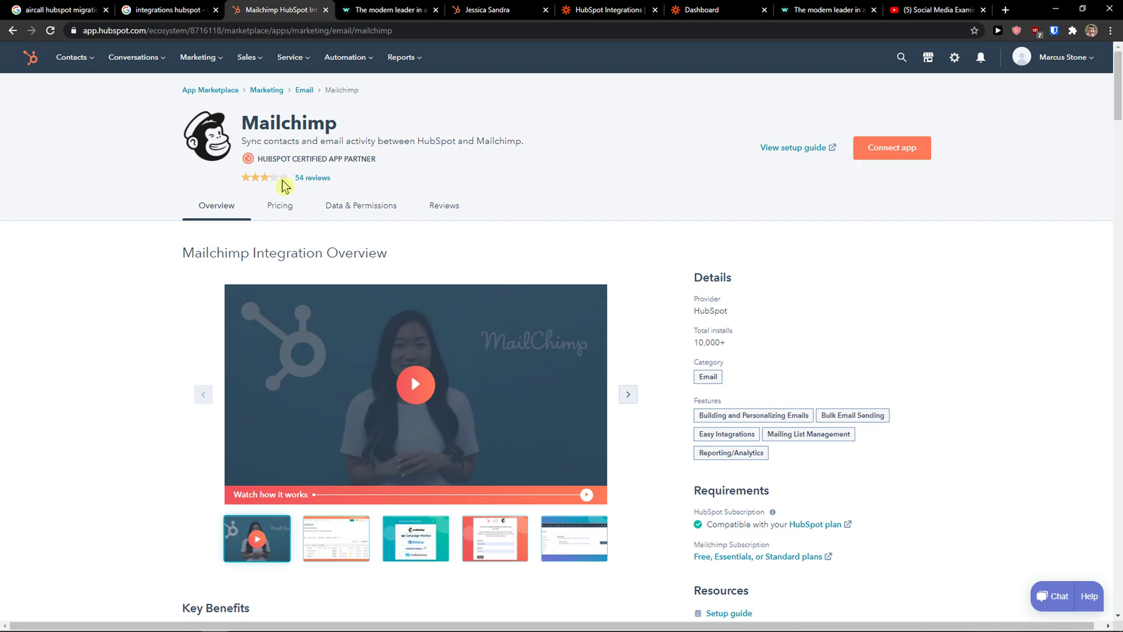
{"action": "key", "text": "ctrl+plus"}
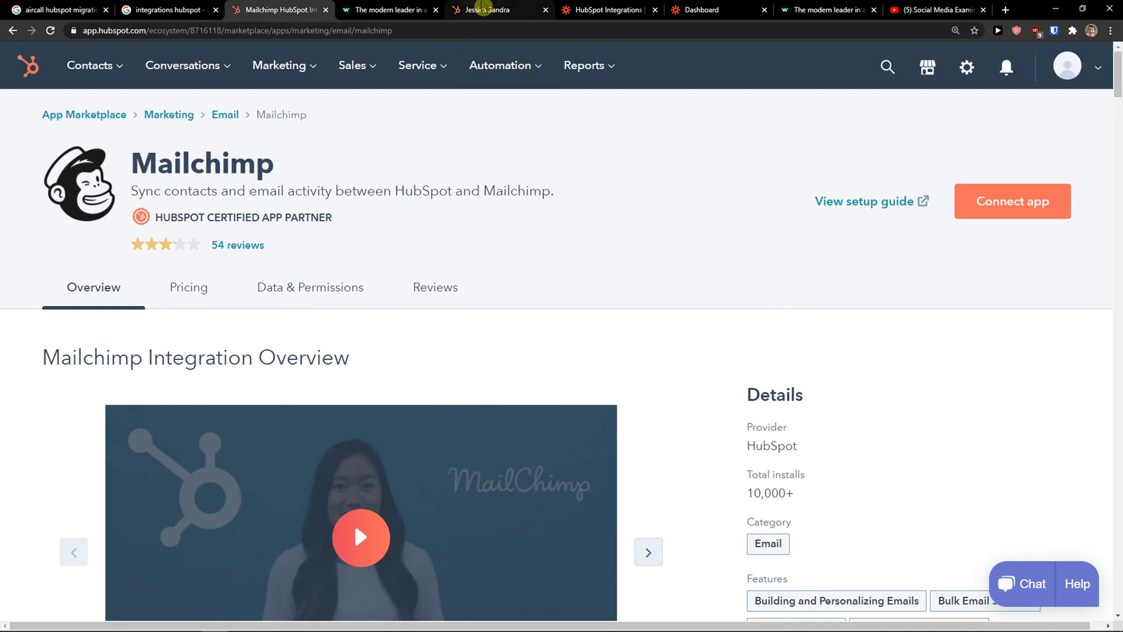
{"action": "left_click", "coordinate": [695, 11]}
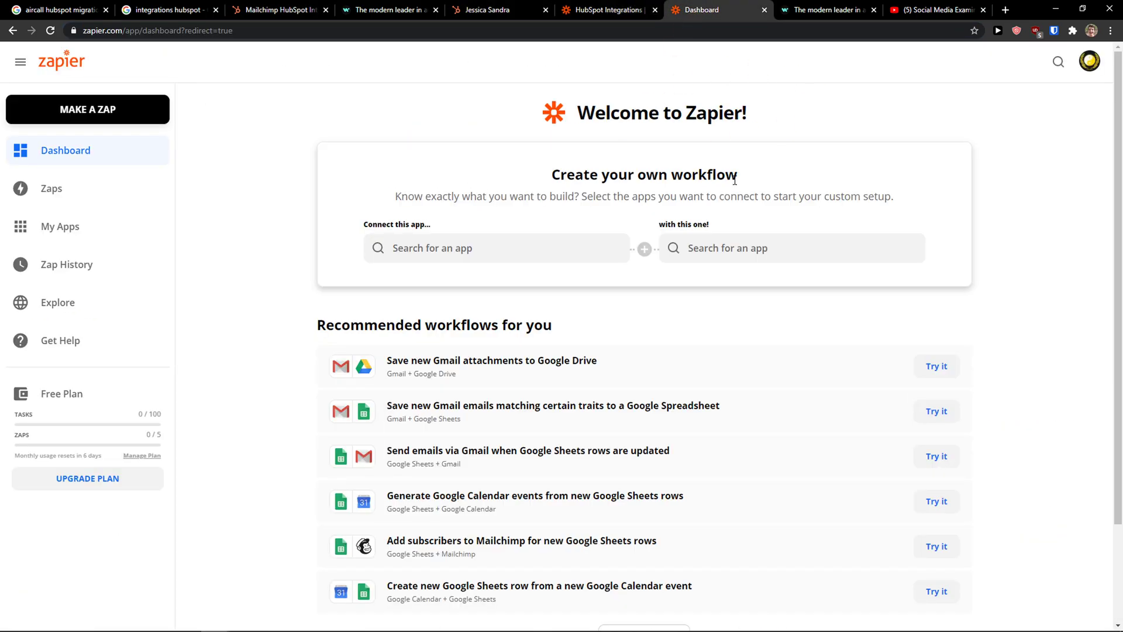
{"action": "mouse_move", "coordinate": [476, 185]}
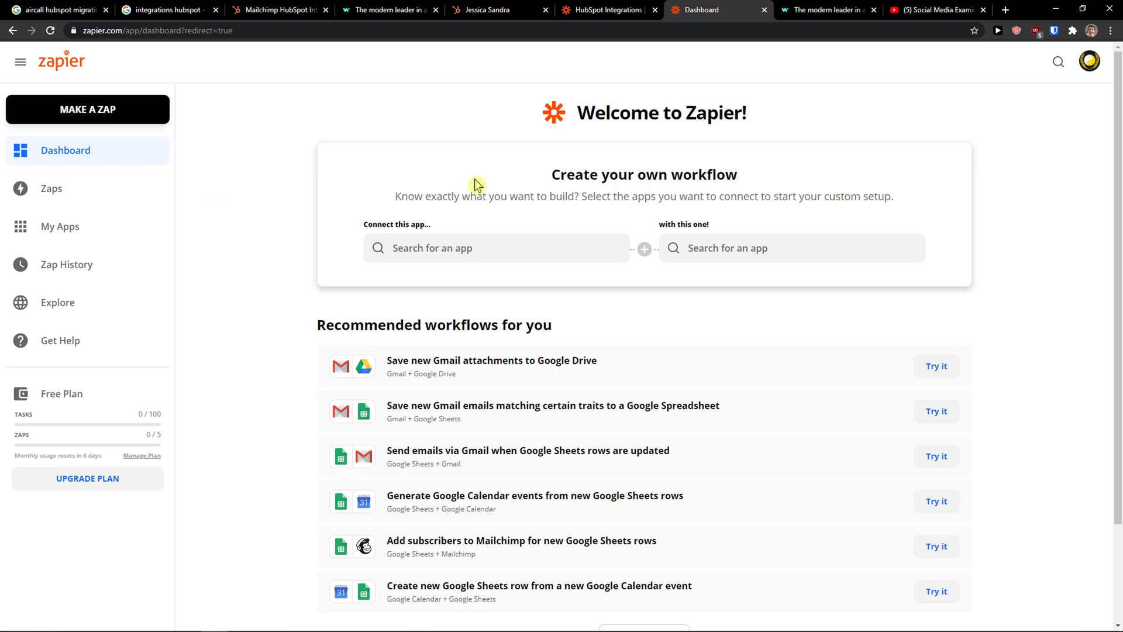
{"action": "mouse_move", "coordinate": [88, 109]}
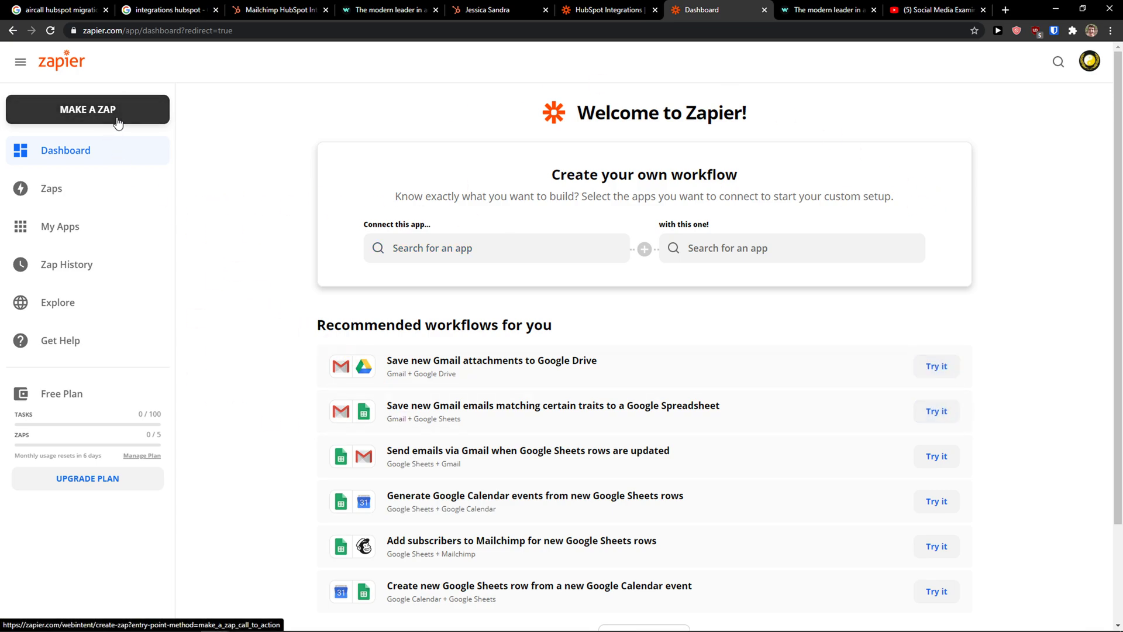
- Begin a new zap from the Zapier dashboard
{"action": "left_click", "coordinate": [87, 109]}
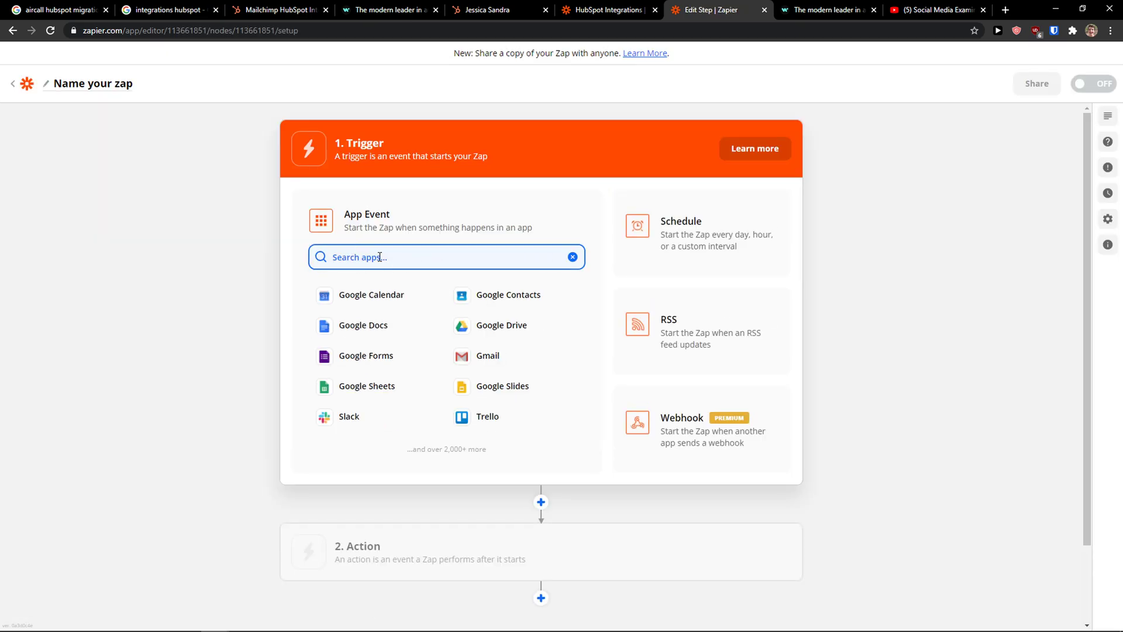
- Choose HubSpot as the trigger app with New Contact as the trigger event
{"action": "type", "text": "hub"}
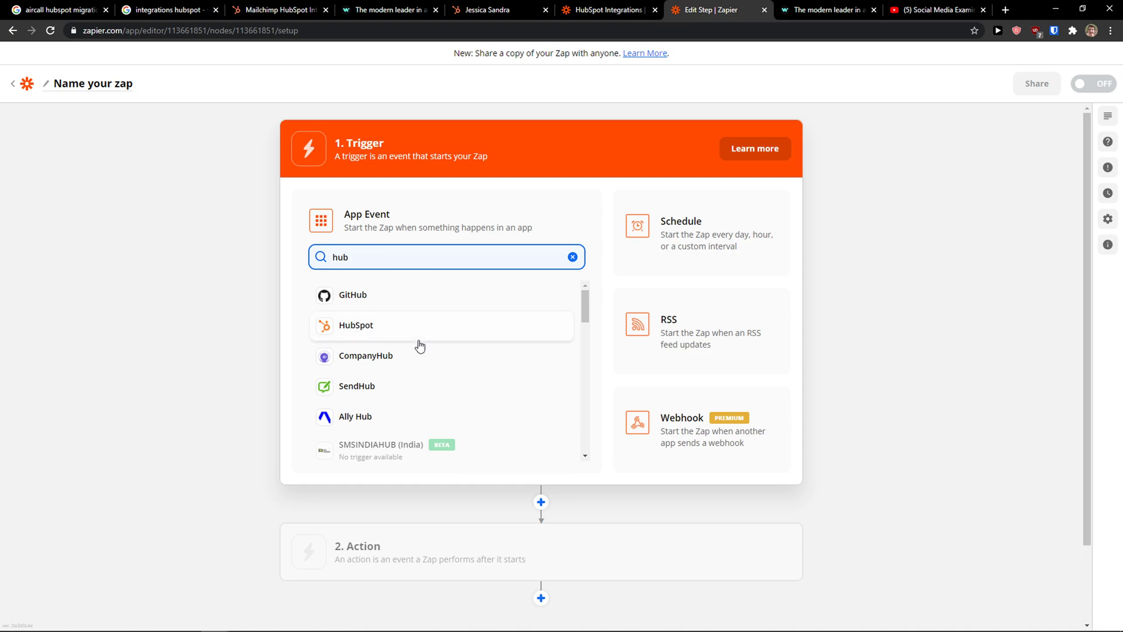
{"action": "left_click", "coordinate": [355, 324]}
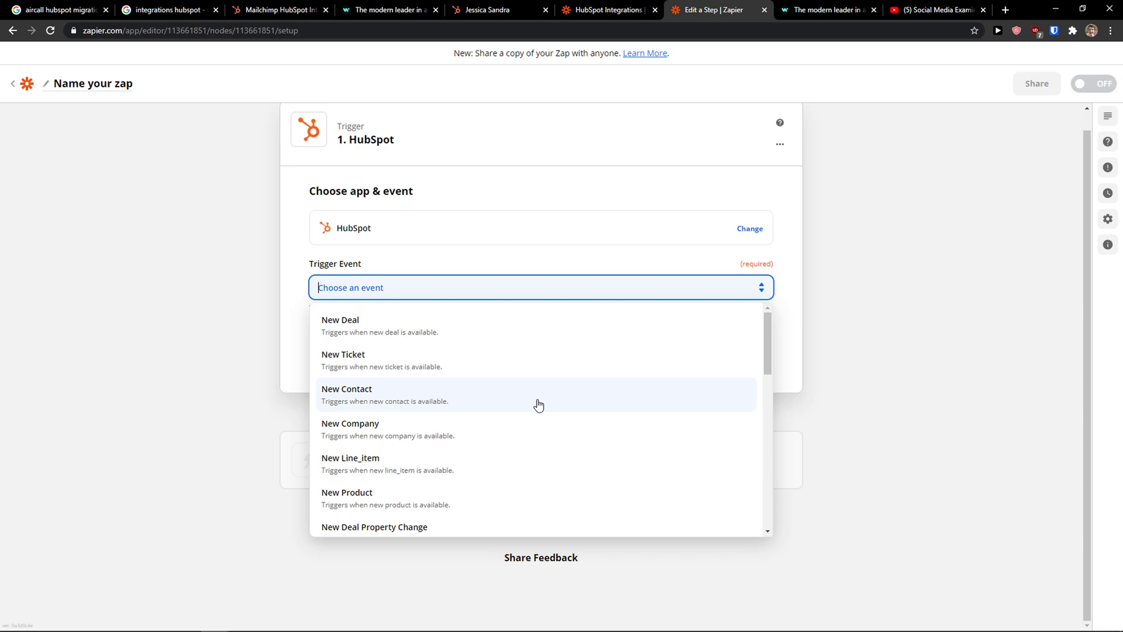
{"action": "mouse_move", "coordinate": [571, 413]}
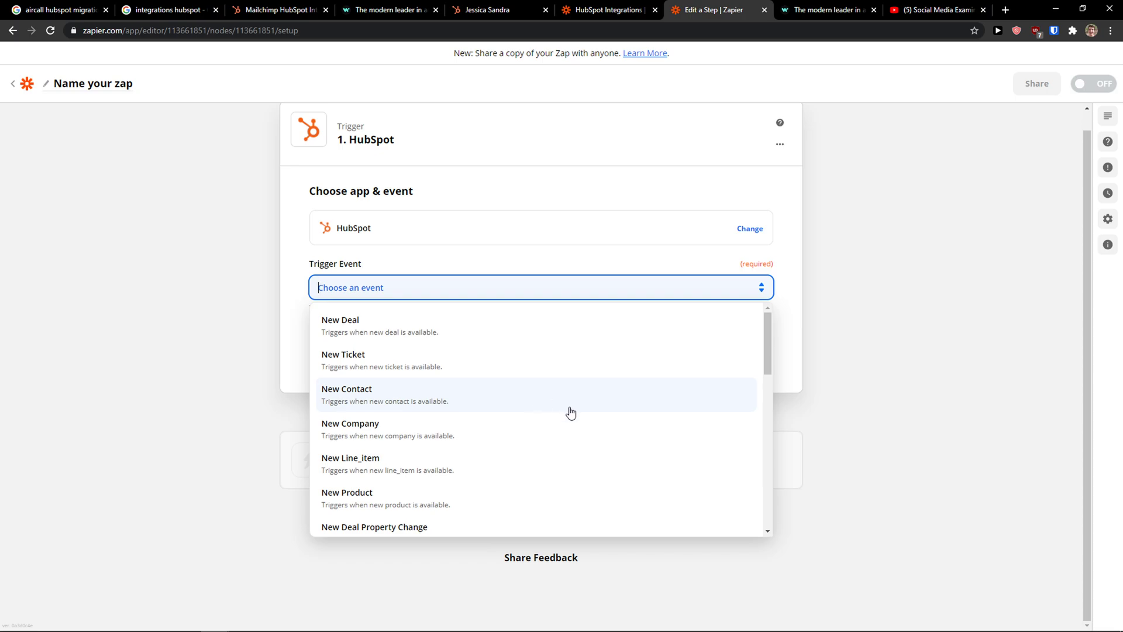
{"action": "left_click", "coordinate": [346, 394]}
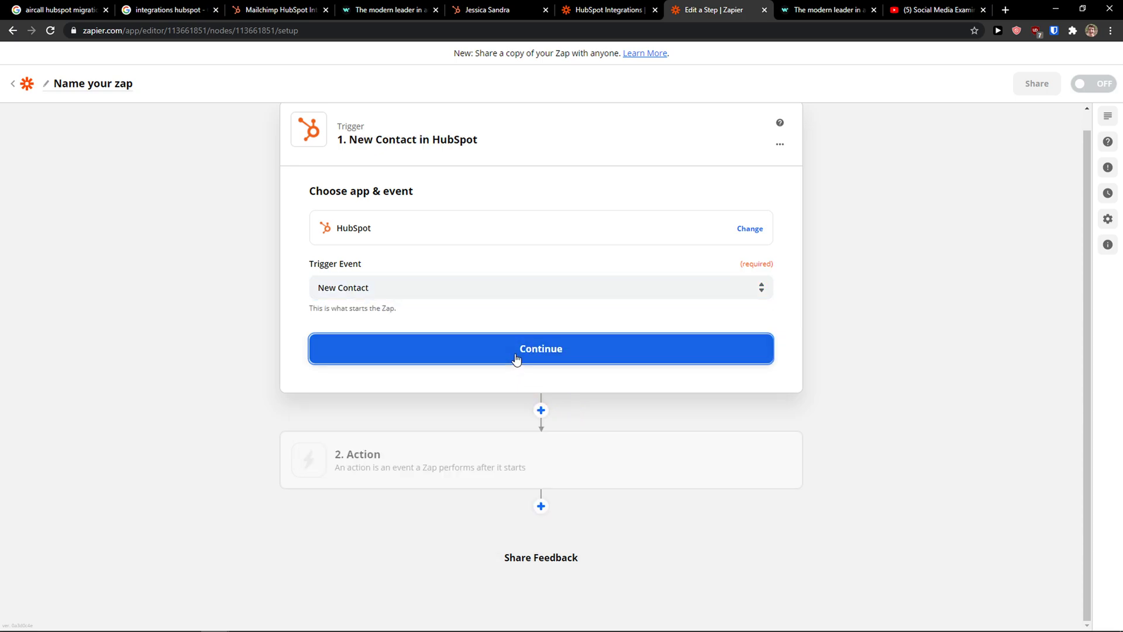
- Connect the HubSpot Hub account to the trigger and keep the default Additional Properties
{"action": "left_click", "coordinate": [540, 348]}
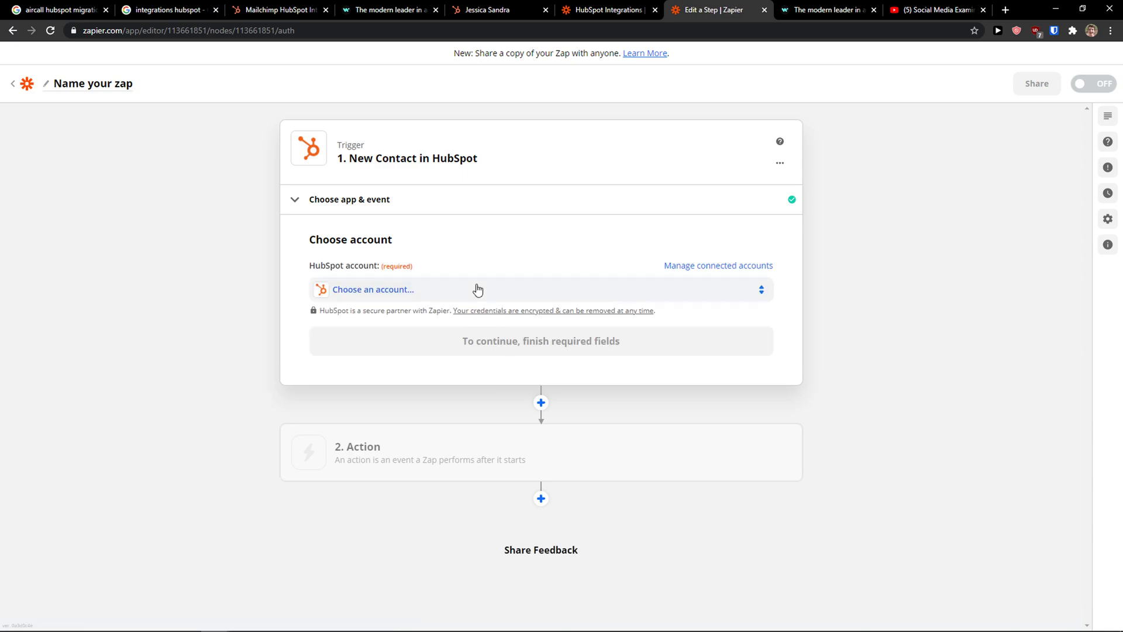
{"action": "left_click", "coordinate": [541, 289]}
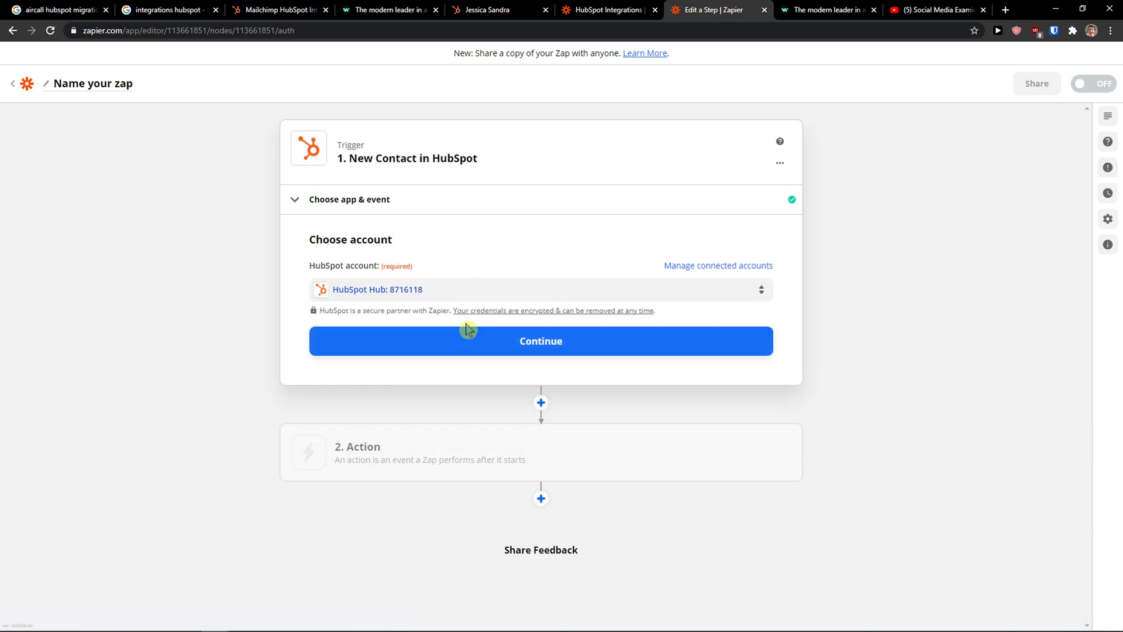
{"action": "left_click", "coordinate": [540, 341]}
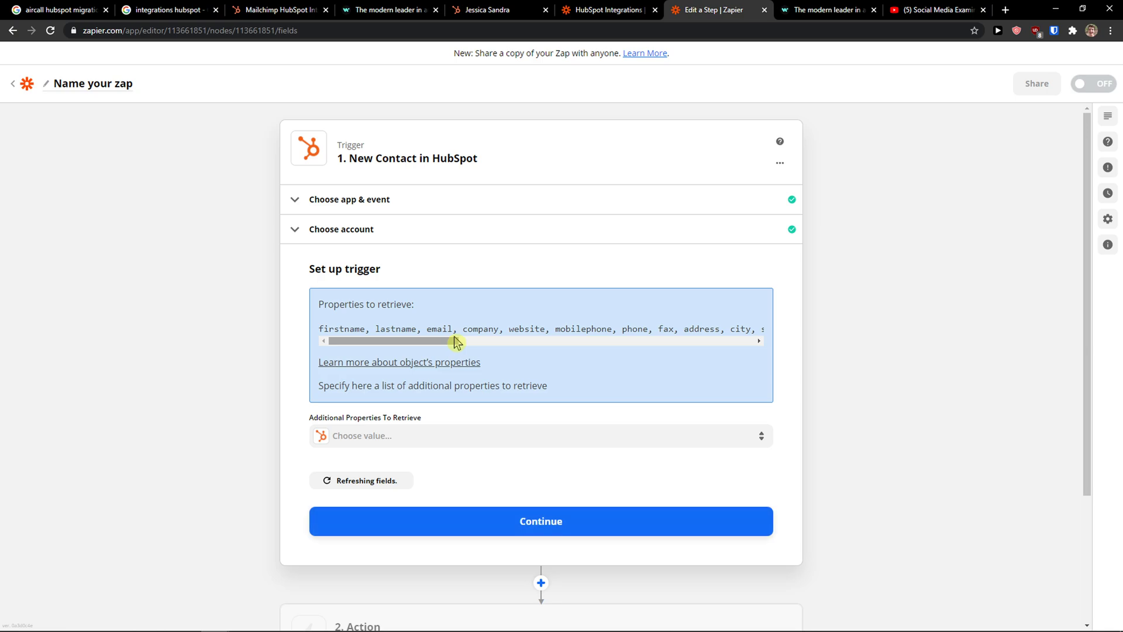
{"action": "left_click", "coordinate": [541, 435]}
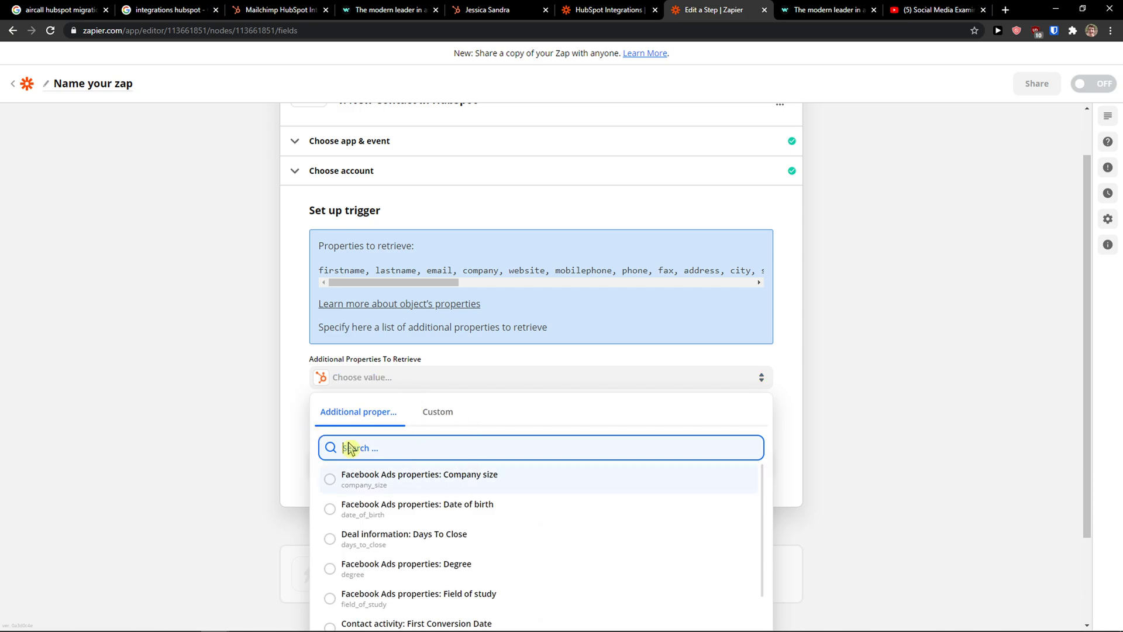
{"action": "scroll", "scroll_direction": "down", "scroll_amount": 3}
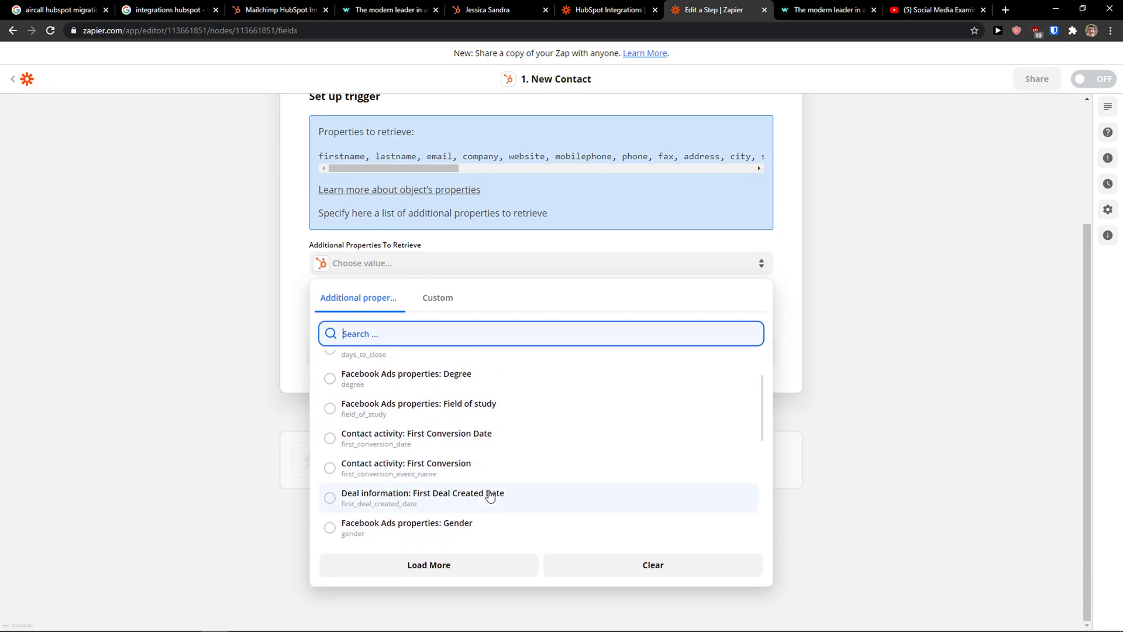
{"action": "scroll", "scroll_direction": "down", "scroll_amount": 3}
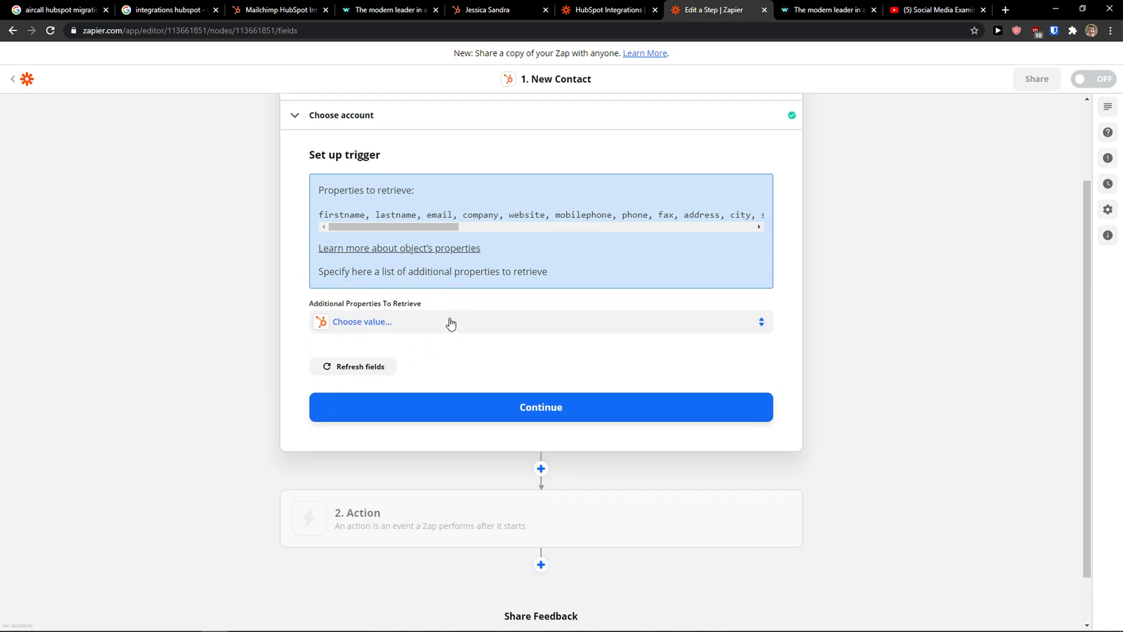
{"action": "left_click", "coordinate": [540, 407]}
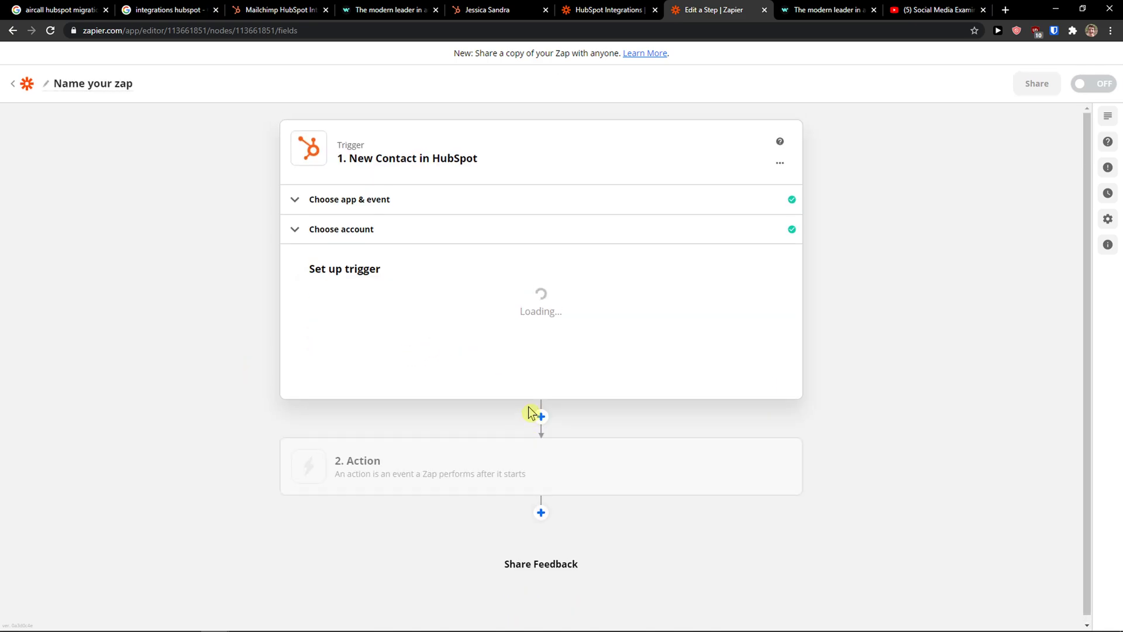
- Test the trigger and compare the sample Contact B against the HubSpot contact record
{"action": "left_click", "coordinate": [541, 412]}
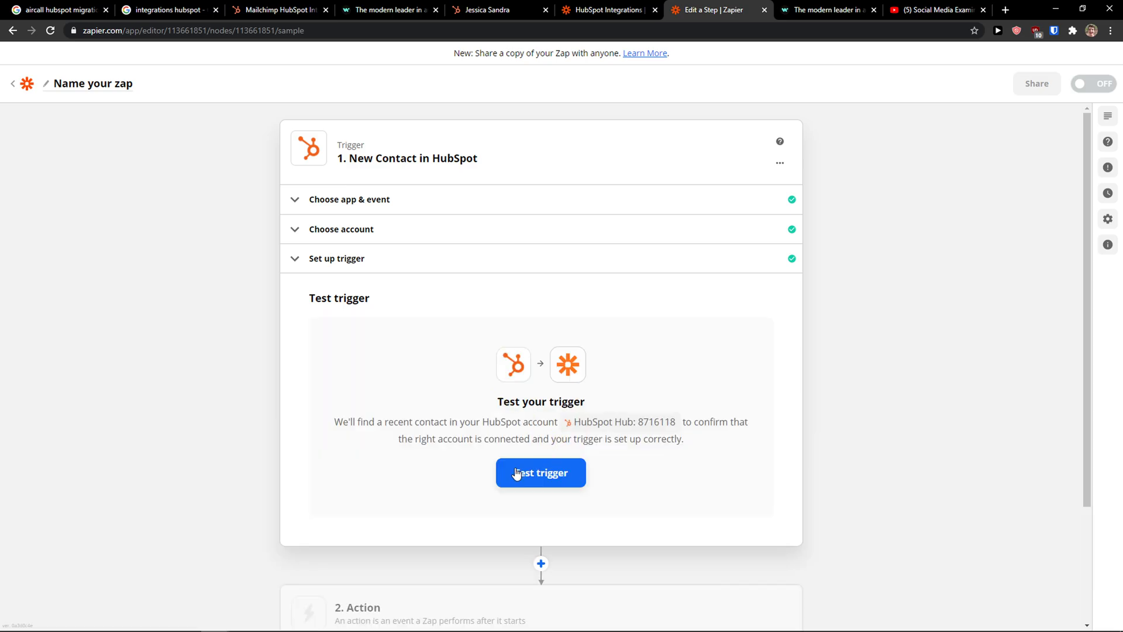
{"action": "left_click", "coordinate": [603, 10]}
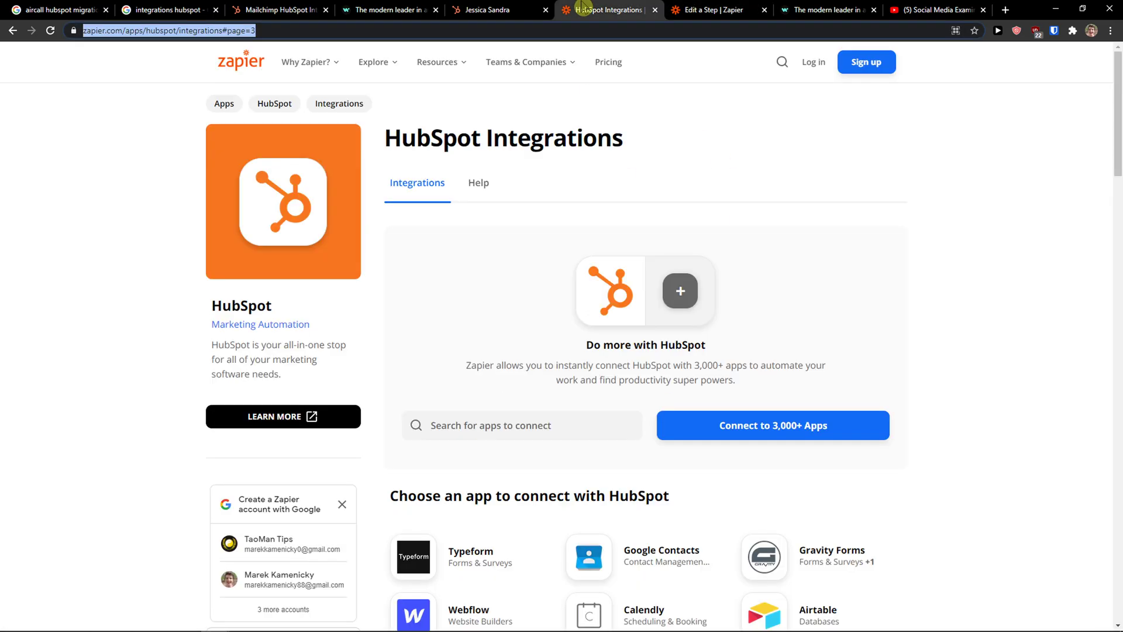
{"action": "left_click", "coordinate": [710, 10]}
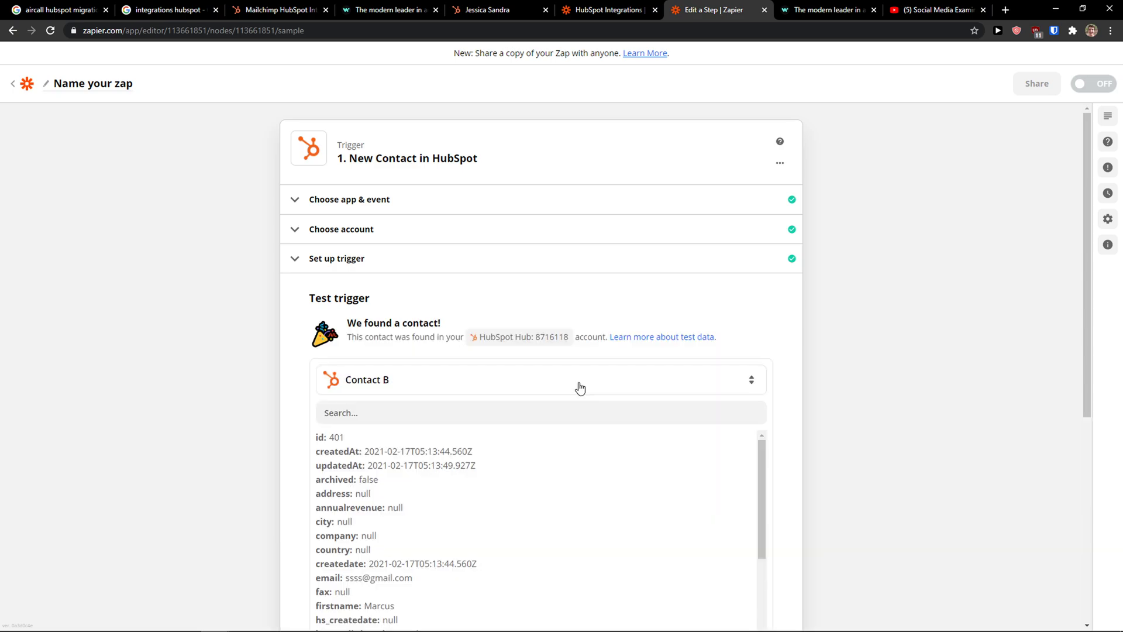
{"action": "scroll", "scroll_direction": "down", "scroll_amount": 3}
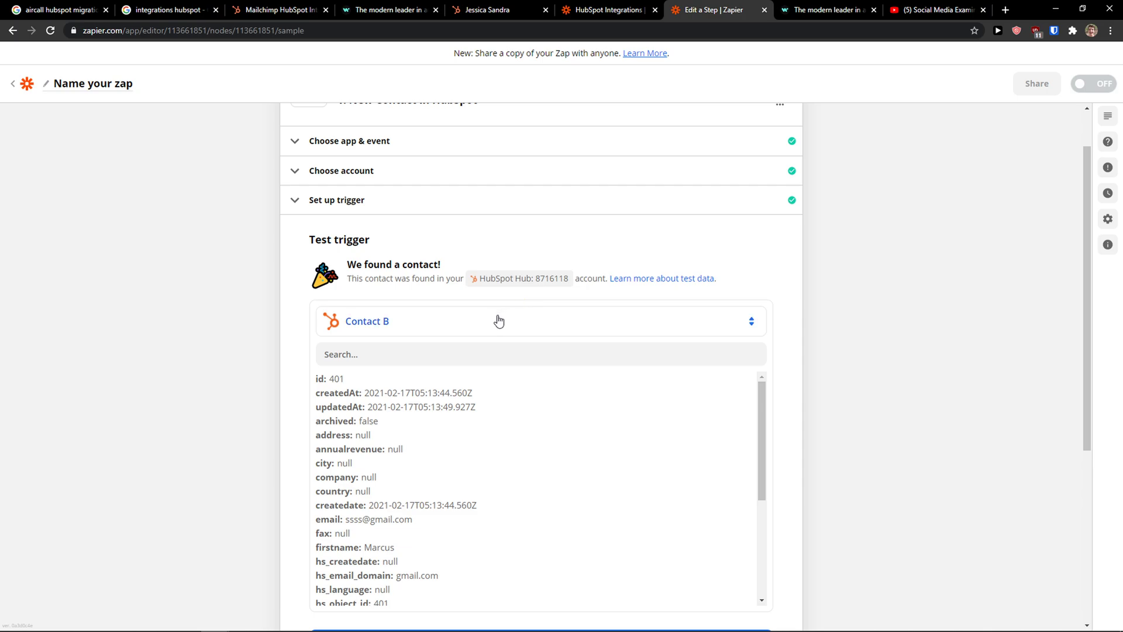
{"action": "mouse_move", "coordinate": [534, 103]}
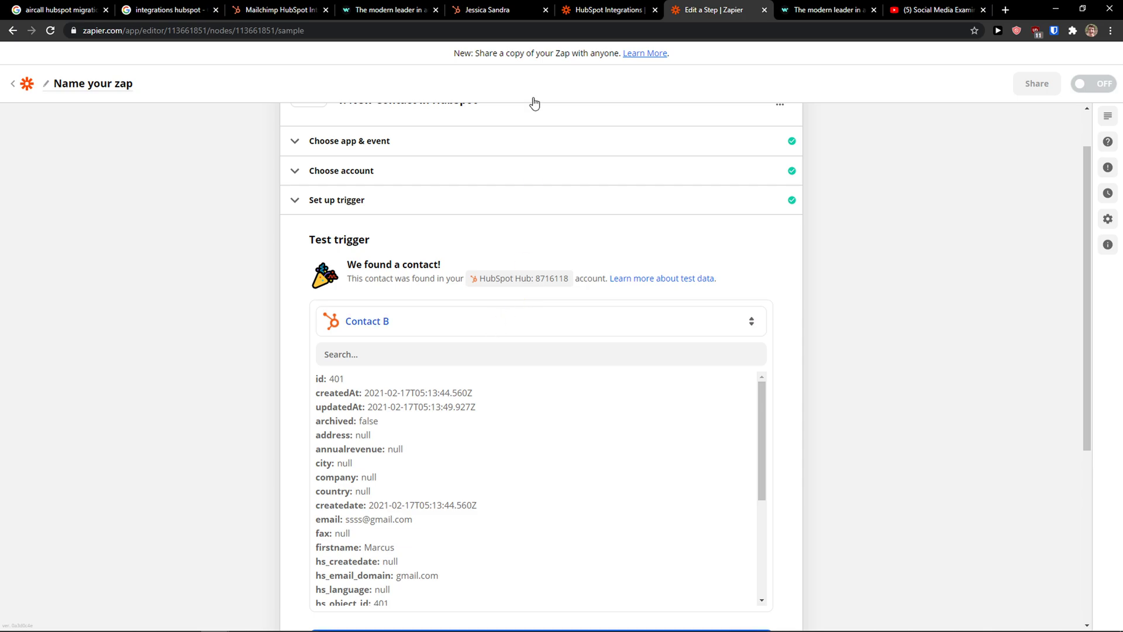
{"action": "left_click", "coordinate": [489, 11]}
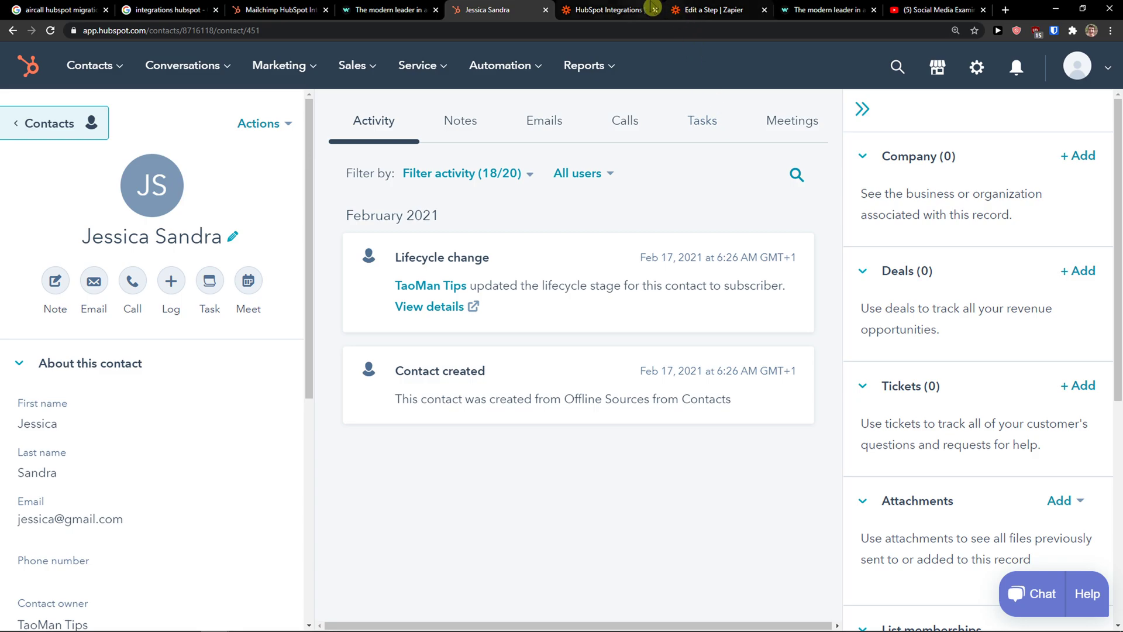
{"action": "left_click", "coordinate": [605, 10]}
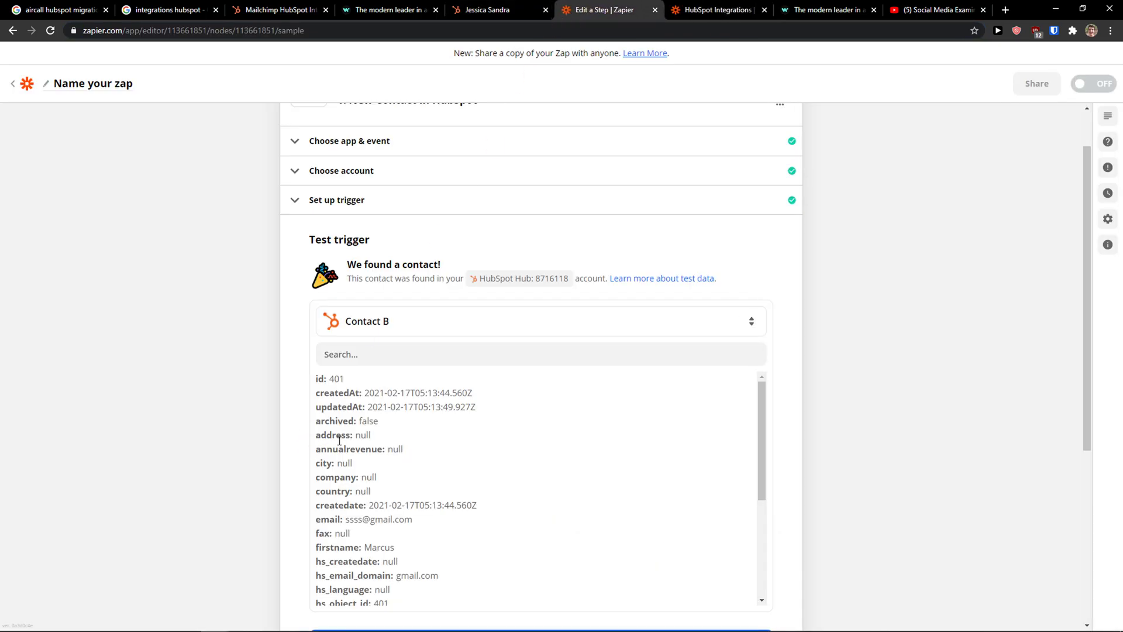
- Review the sample contact's fields and accept the trigger test to continue
{"action": "left_click", "coordinate": [539, 321]}
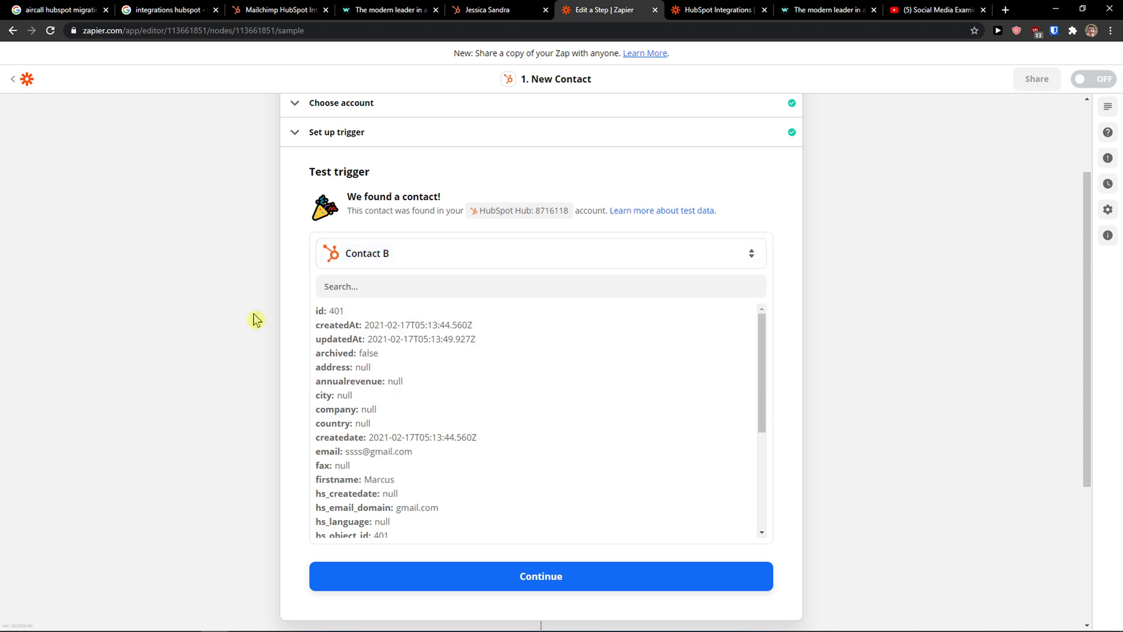
{"action": "scroll", "scroll_direction": "down", "scroll_amount": 3}
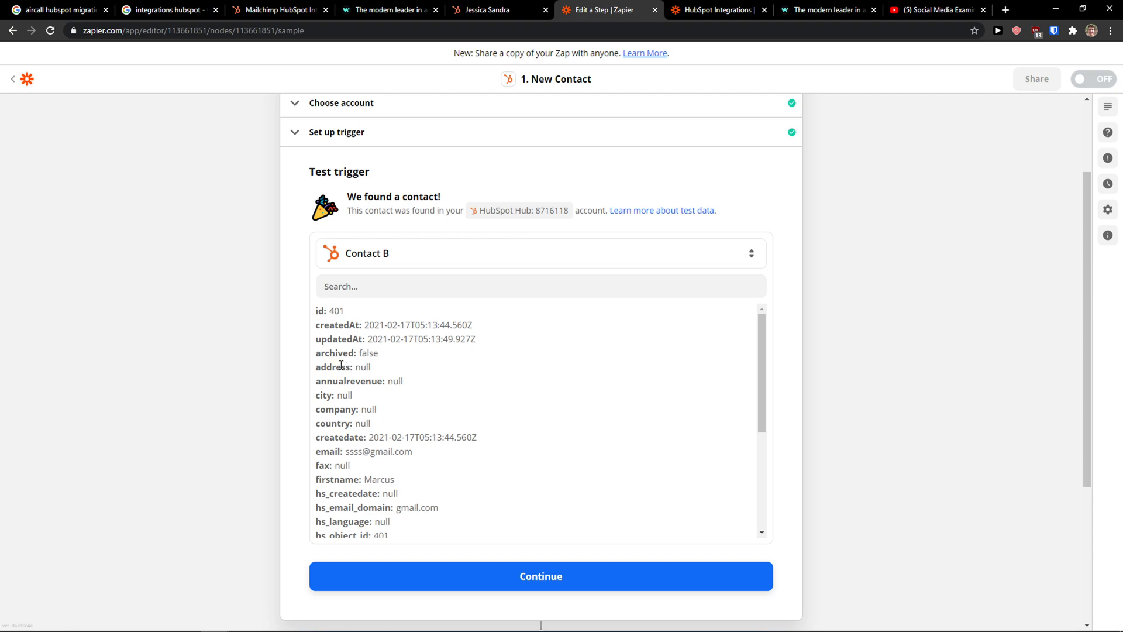
{"action": "scroll", "scroll_direction": "down", "scroll_amount": 3}
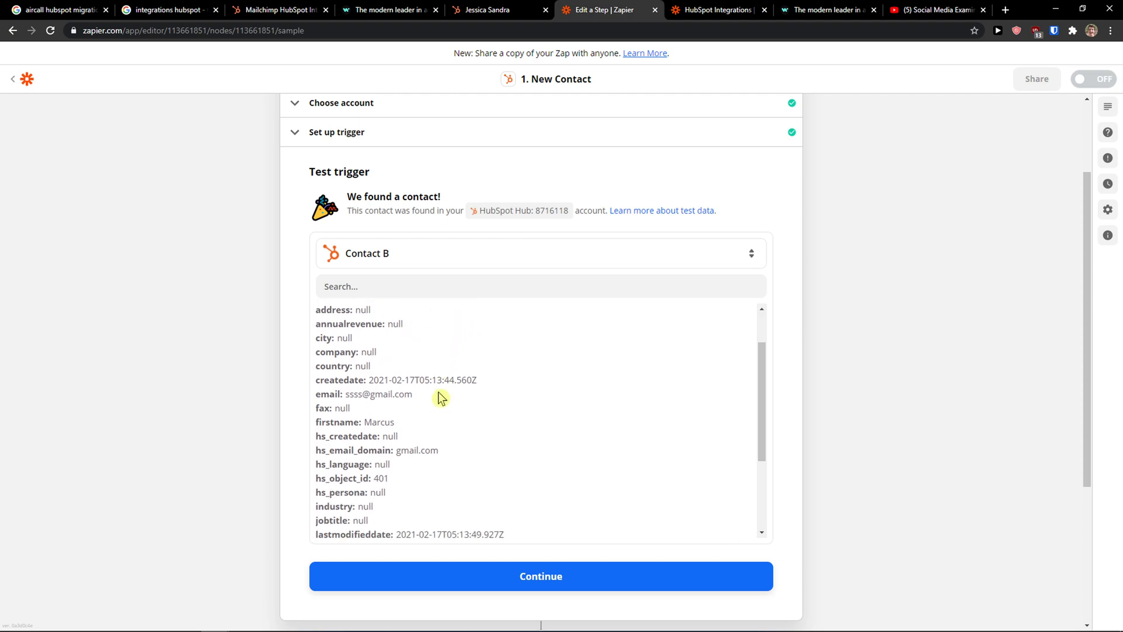
{"action": "left_click", "coordinate": [541, 575]}
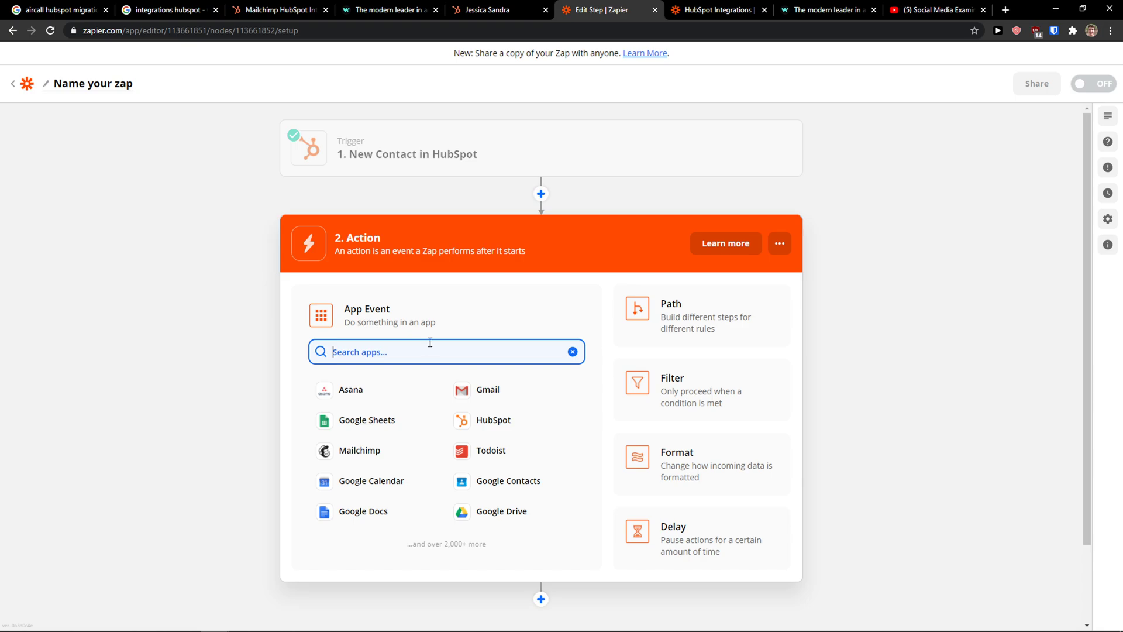
- Choose Mailchimp as the action app with Add/Update Subscriber as the action event
{"action": "type", "text": "mailc"}
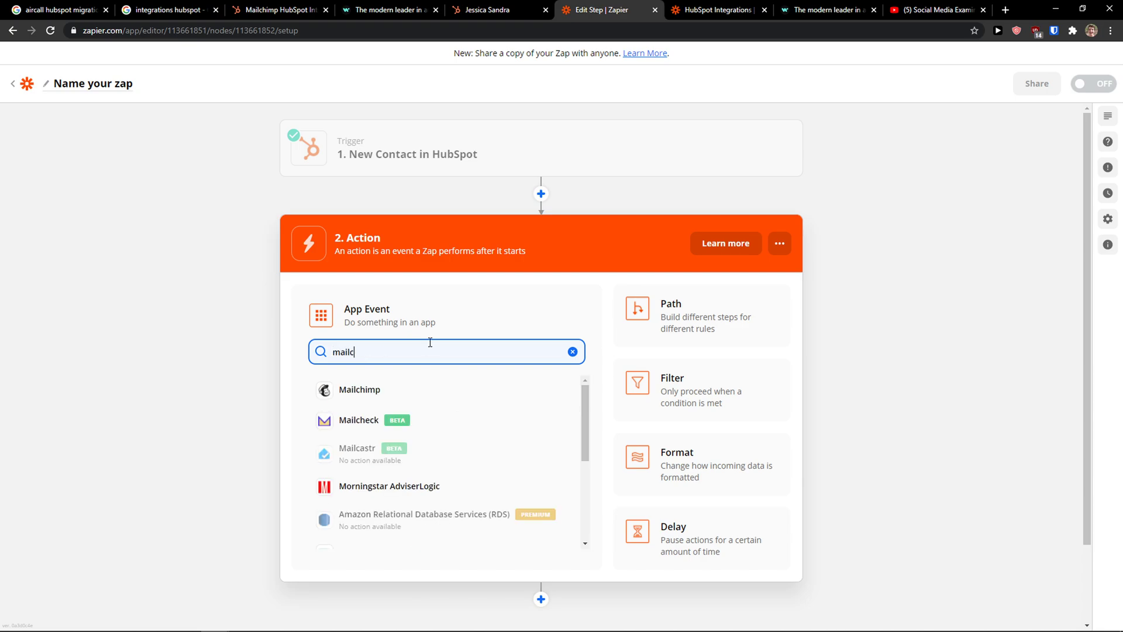
{"action": "left_click", "coordinate": [360, 389]}
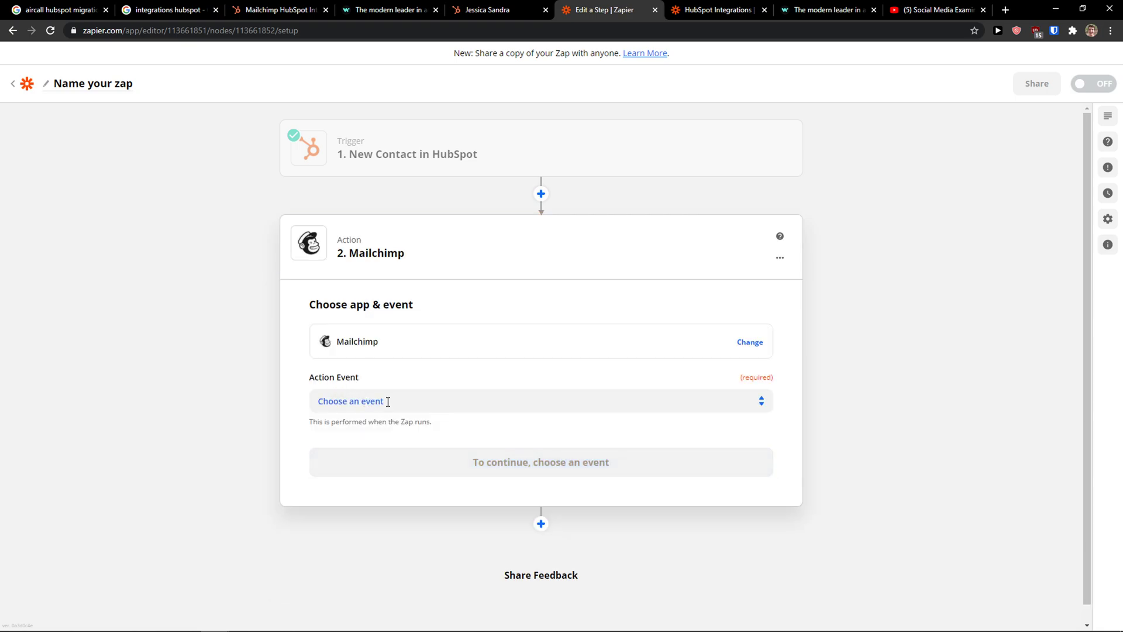
{"action": "left_click", "coordinate": [538, 400]}
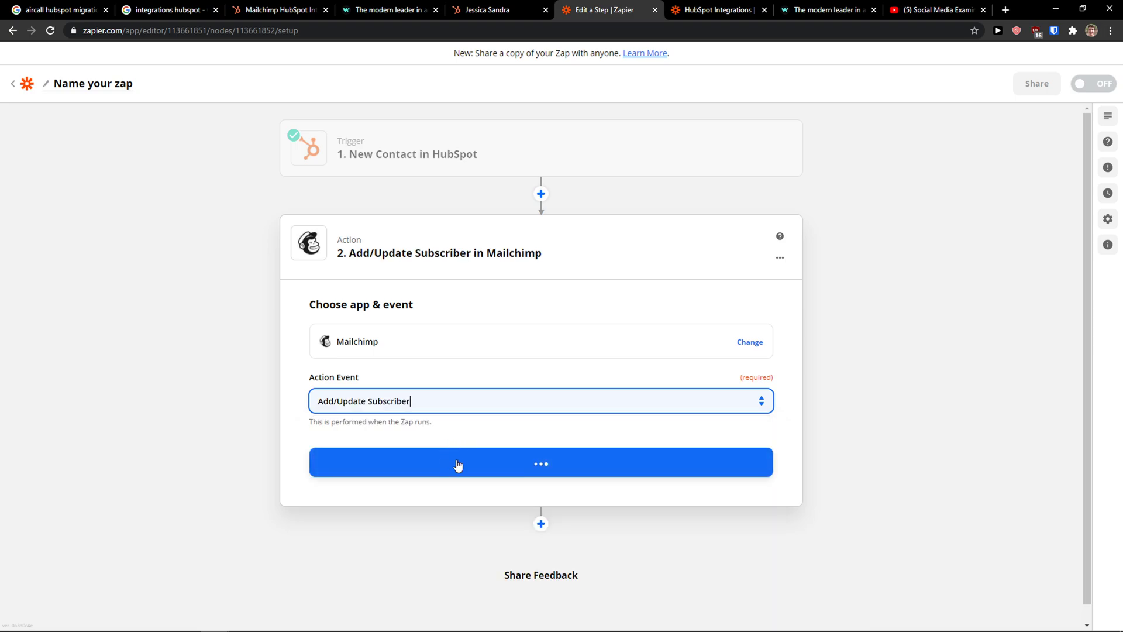
{"action": "left_click", "coordinate": [540, 462]}
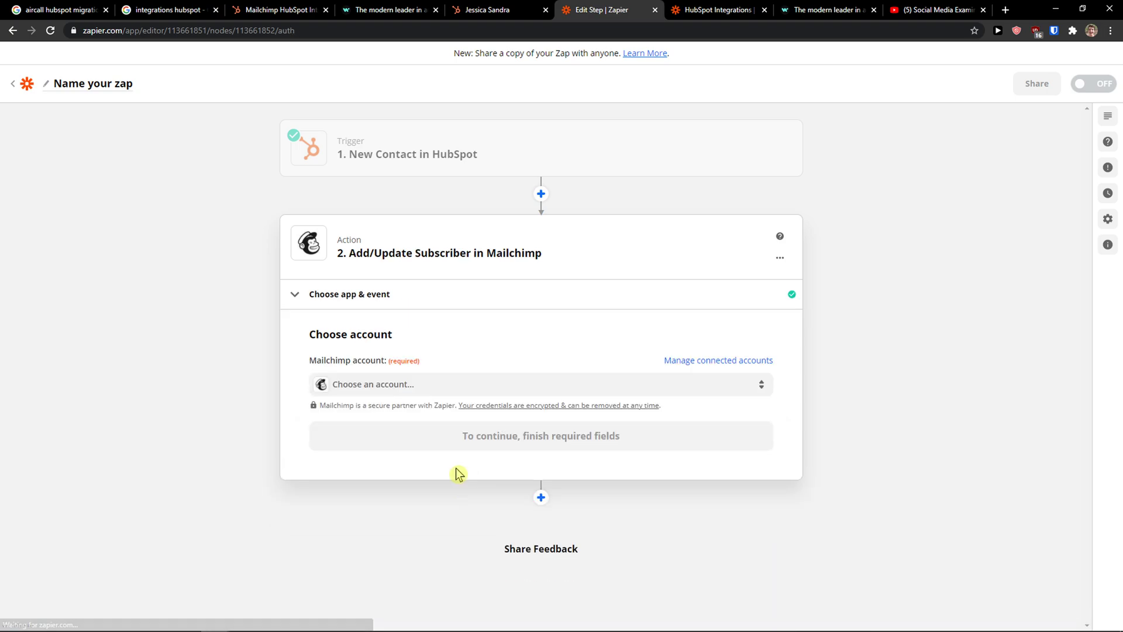
- Link the existing connected Mailchimp account to the action and continue to its setup fields
{"action": "left_click", "coordinate": [540, 384]}
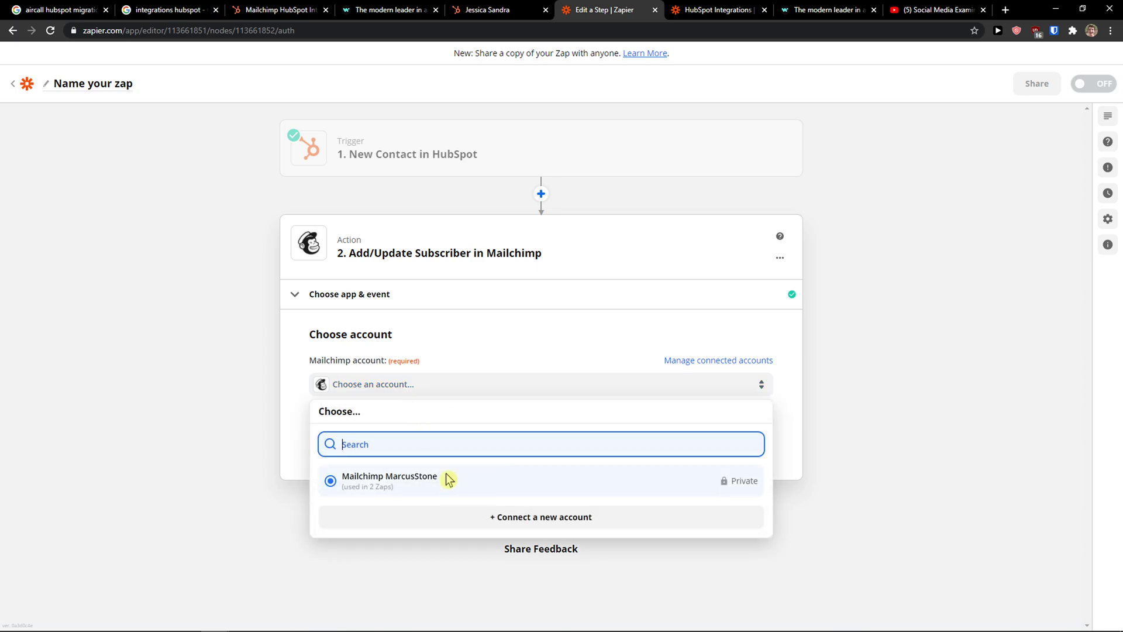
{"action": "mouse_move", "coordinate": [400, 494]}
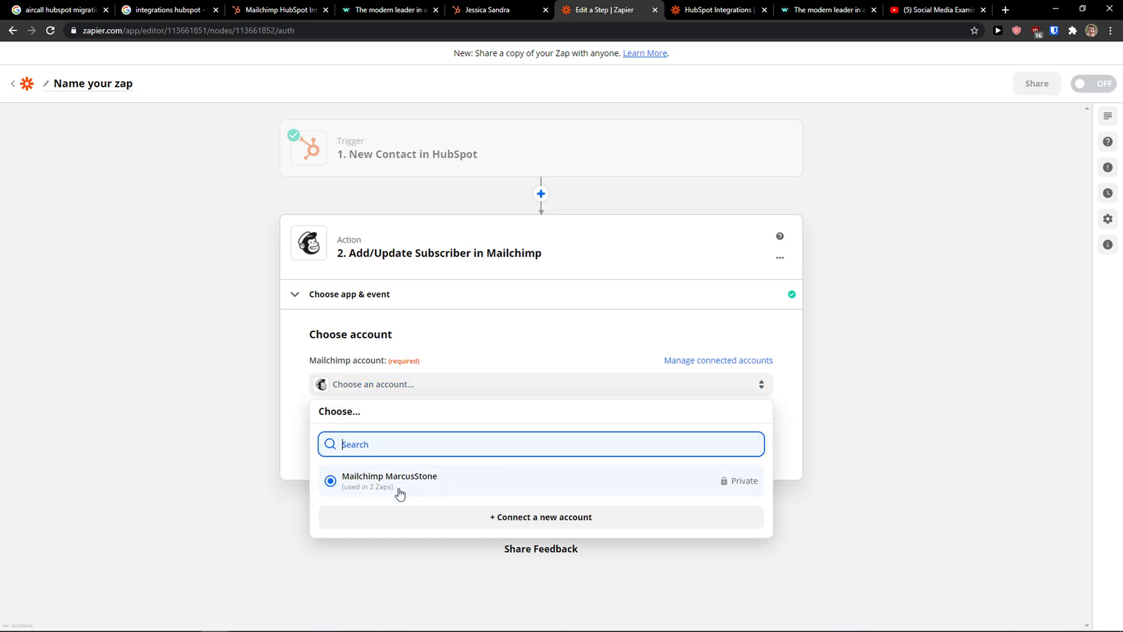
{"action": "left_click", "coordinate": [389, 477]}
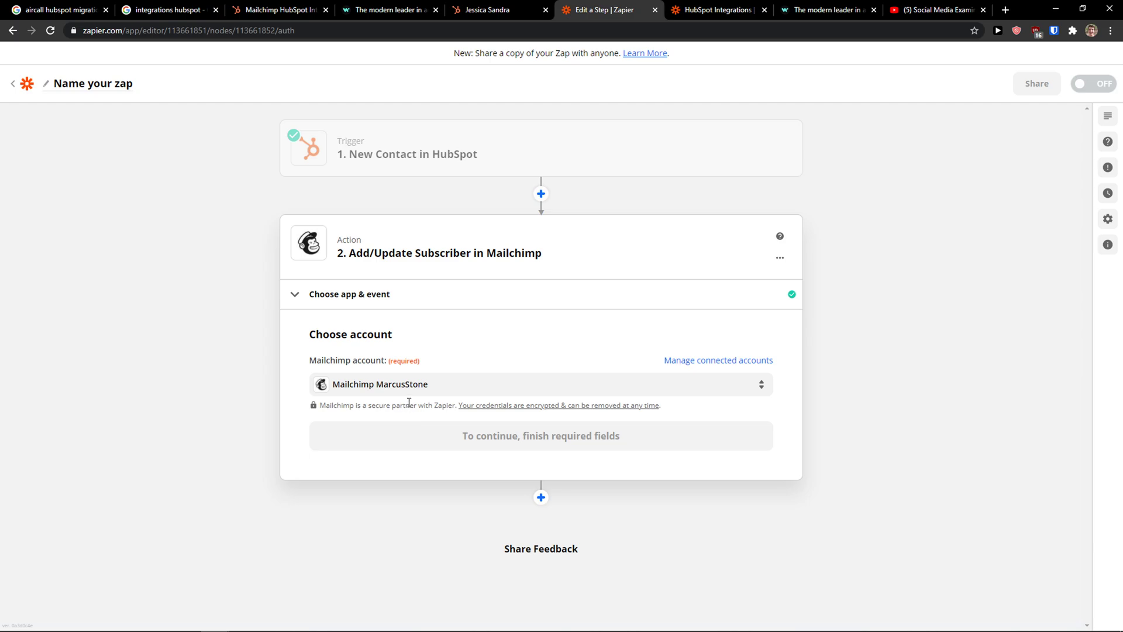
{"action": "left_click", "coordinate": [541, 384]}
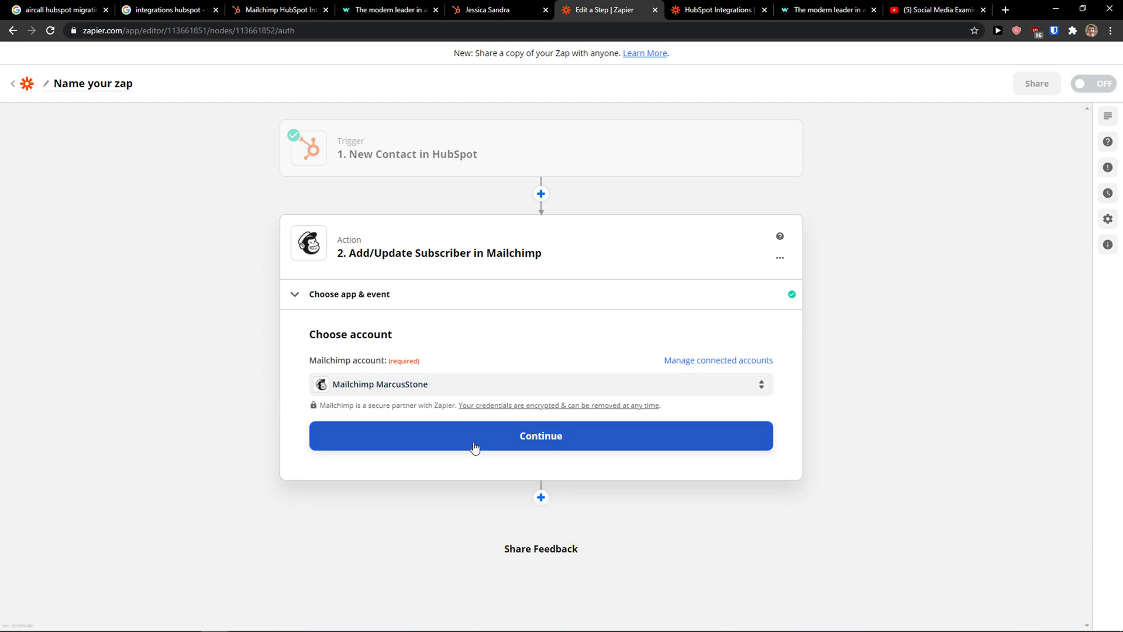
{"action": "left_click", "coordinate": [541, 435]}
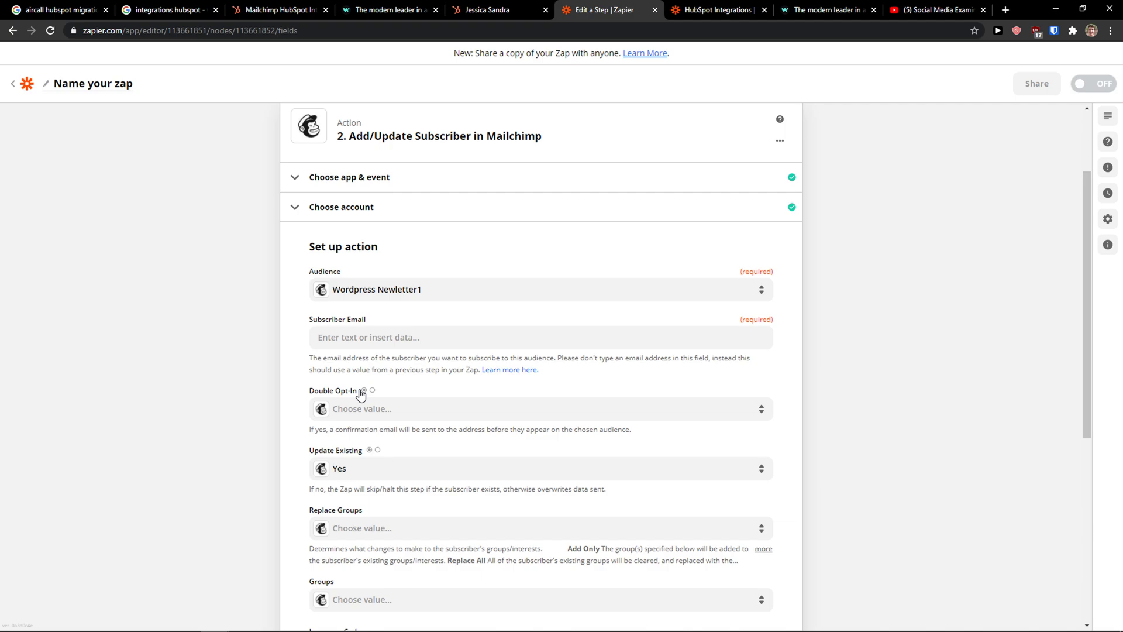
- Map the HubSpot contact's Email, First Name and Last Name to the subscriber fields
{"action": "left_click", "coordinate": [541, 337]}
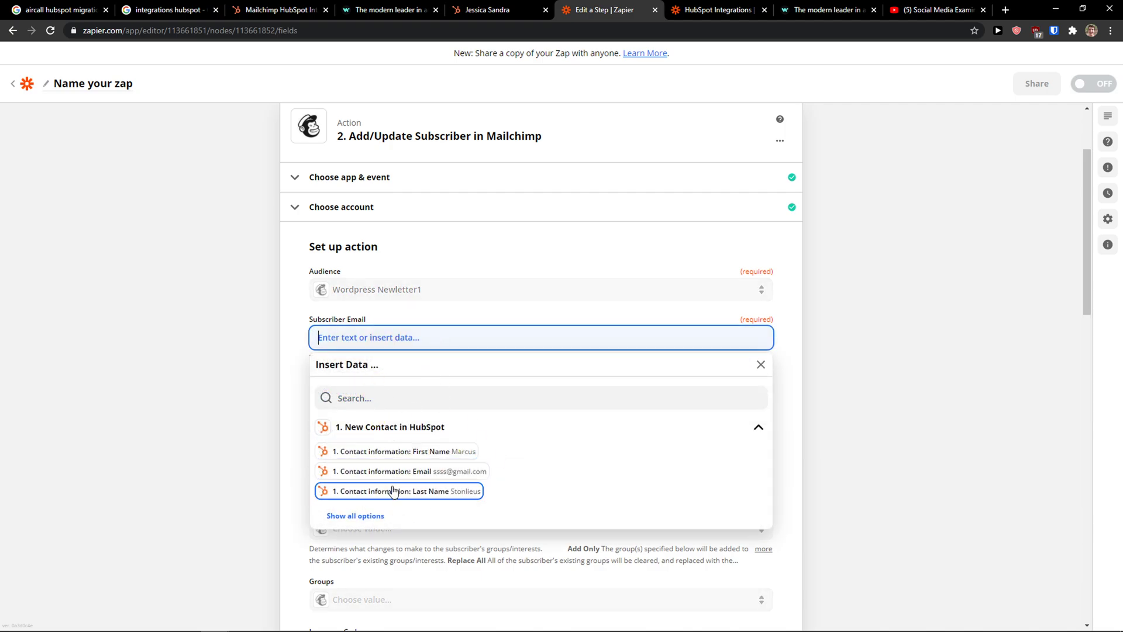
{"action": "left_click", "coordinate": [409, 471]}
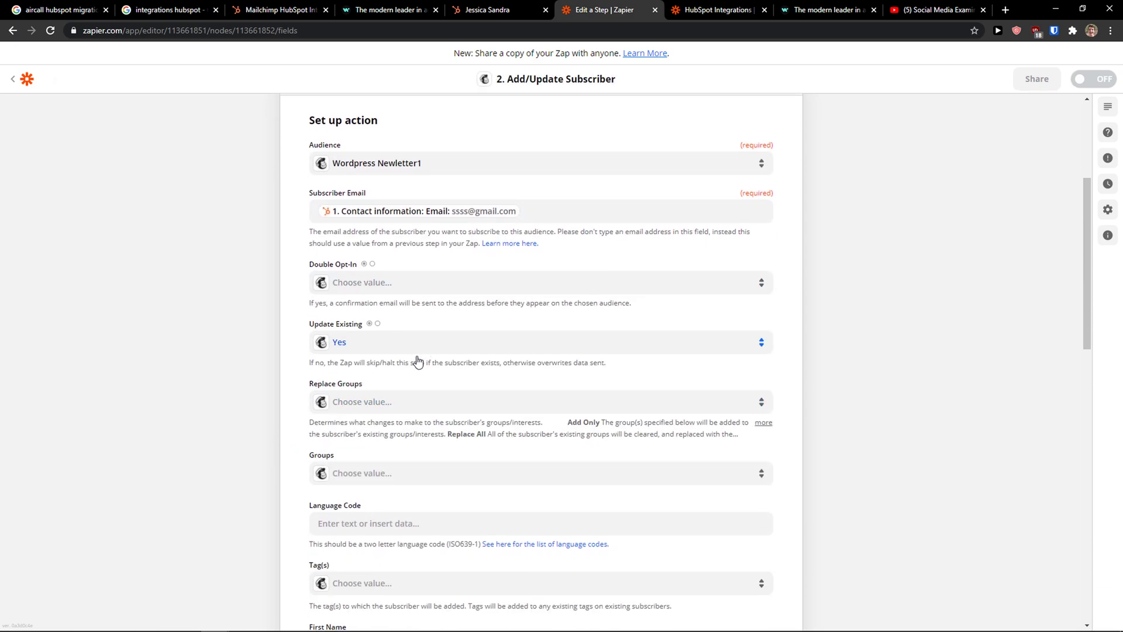
{"action": "scroll", "scroll_direction": "down", "scroll_amount": 3}
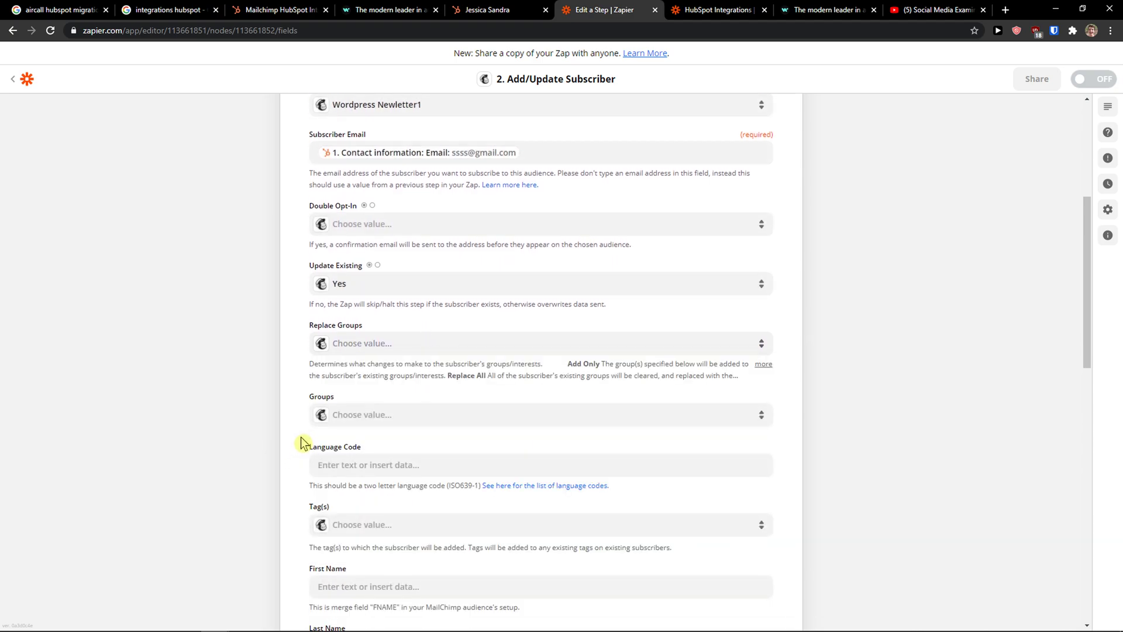
{"action": "scroll", "scroll_direction": "down", "scroll_amount": 3}
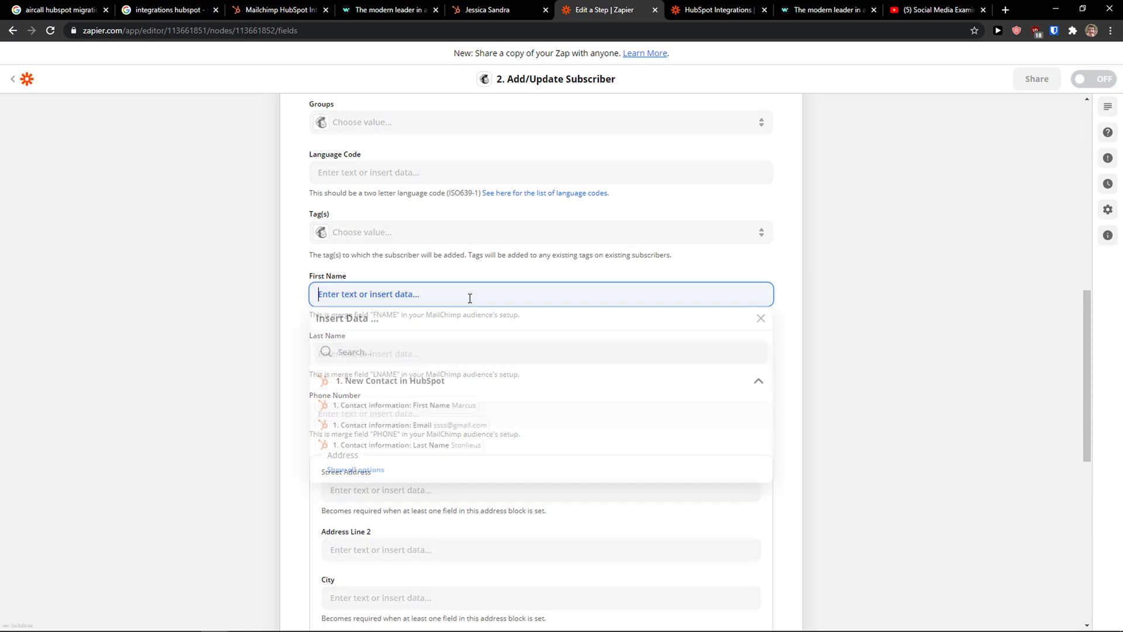
{"action": "left_click", "coordinate": [405, 405]}
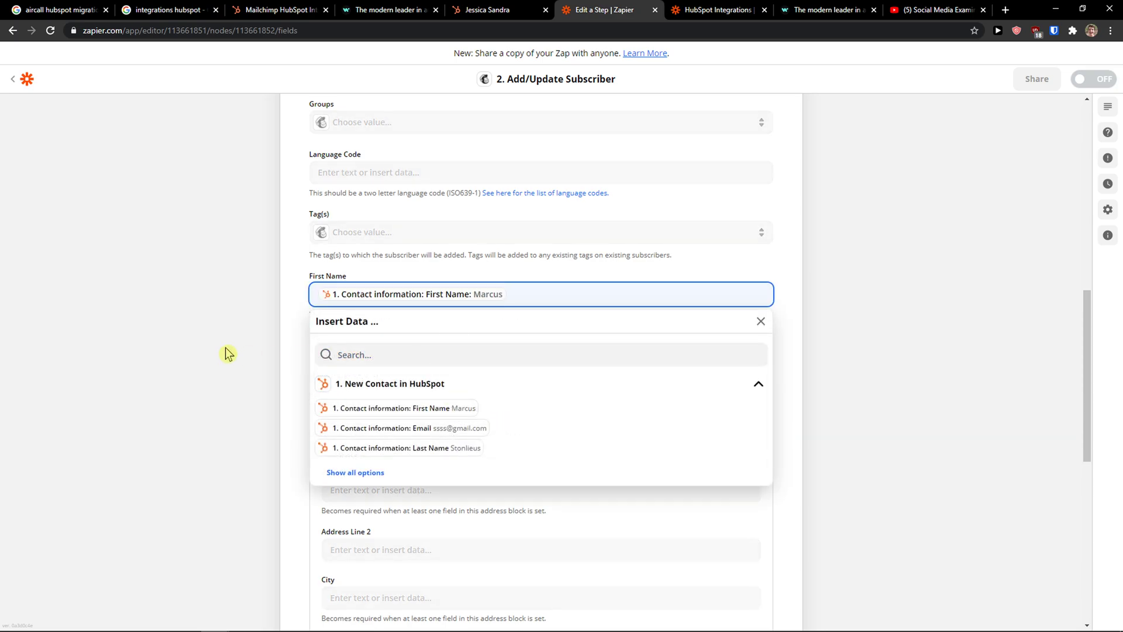
{"action": "left_click", "coordinate": [539, 353]}
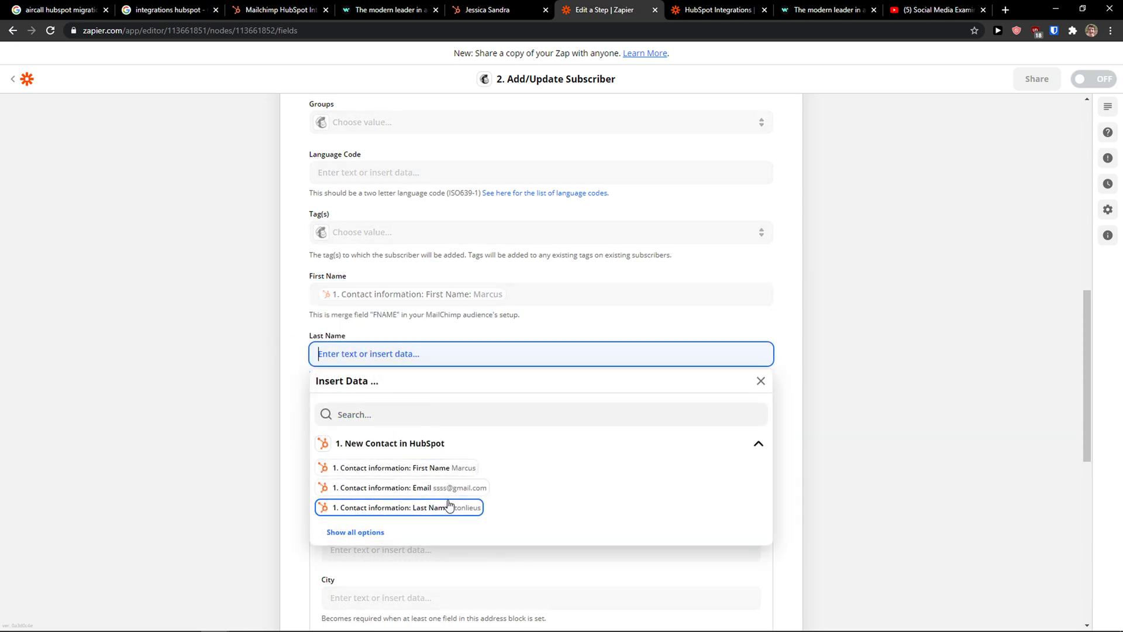
{"action": "left_click", "coordinate": [401, 507]}
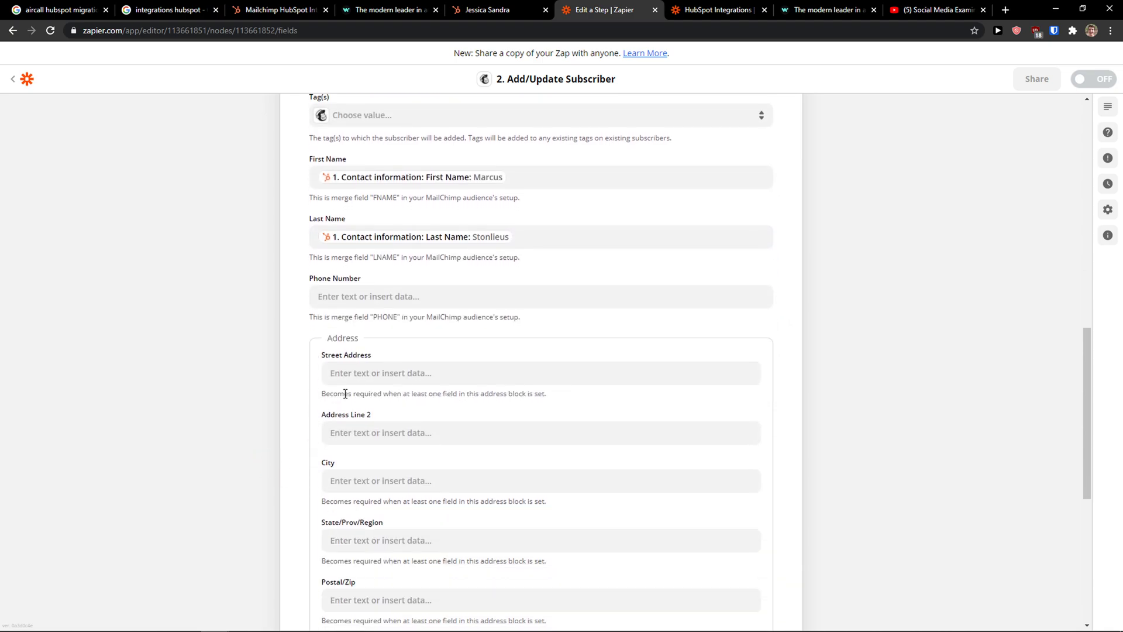
- Look through the Phone Number and Birthday data lists but leave both fields unmapped
{"action": "left_click", "coordinate": [540, 295]}
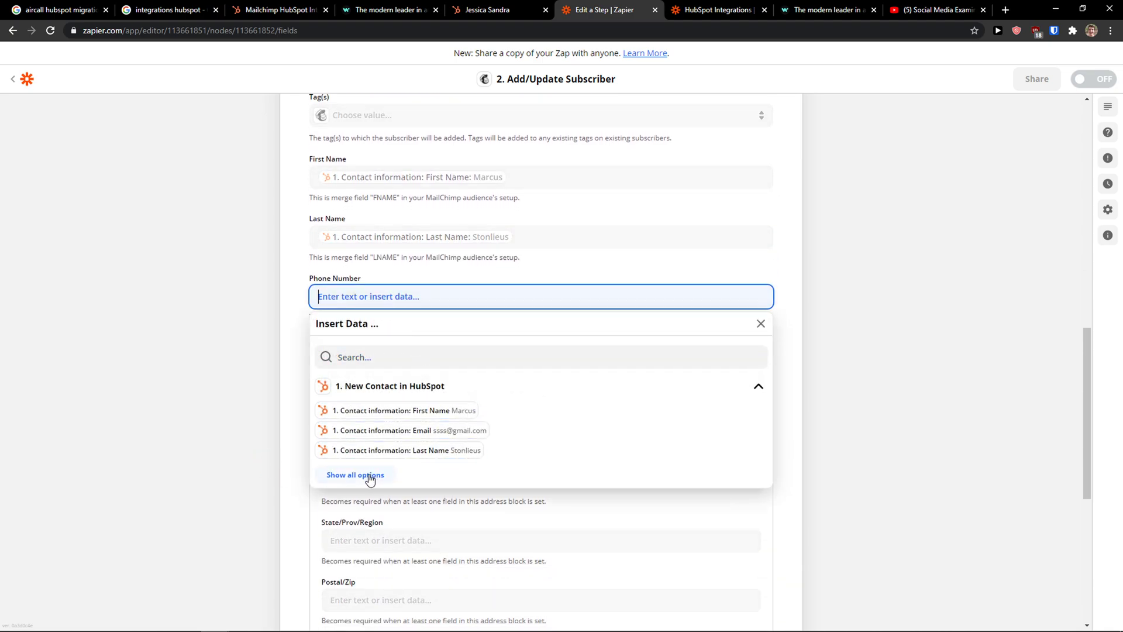
{"action": "left_click", "coordinate": [355, 475]}
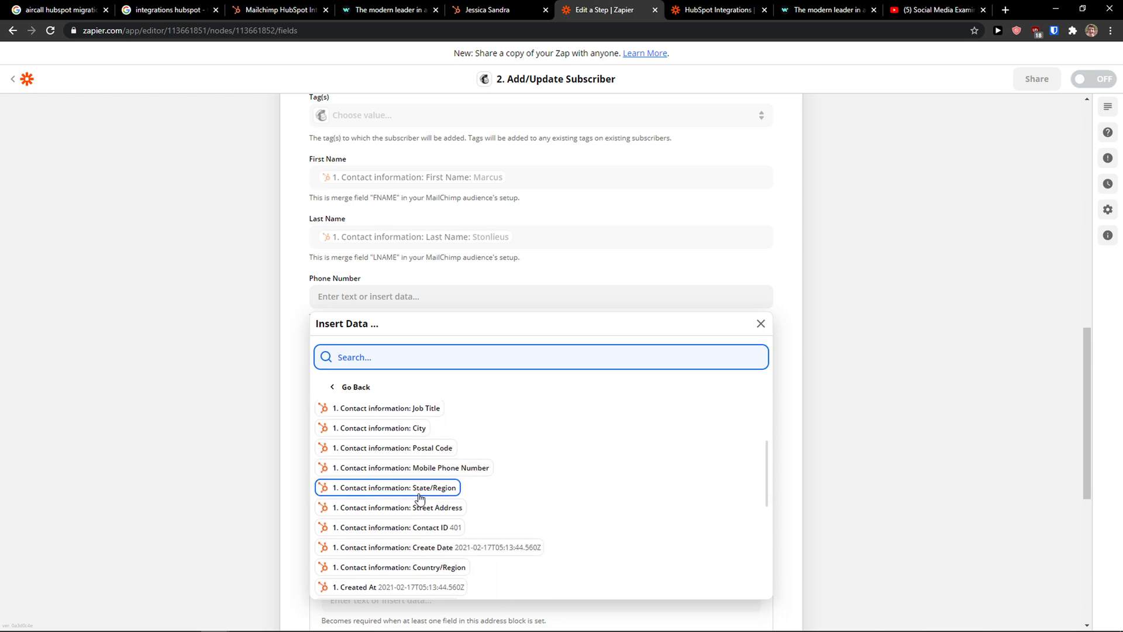
{"action": "left_click", "coordinate": [760, 323]}
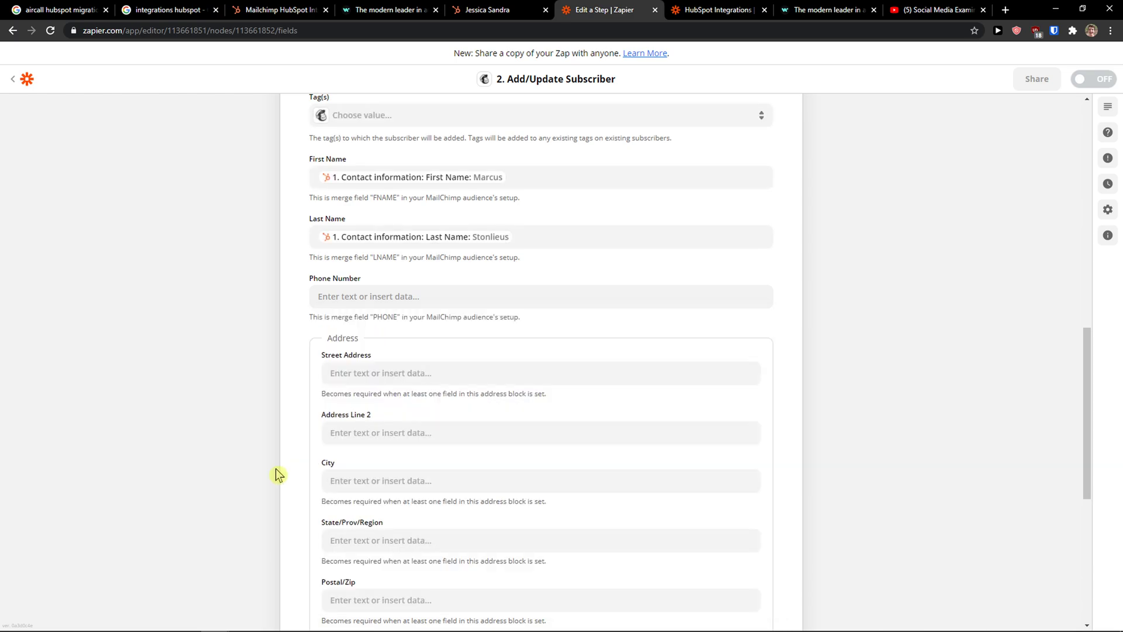
{"action": "left_click", "coordinate": [540, 198]}
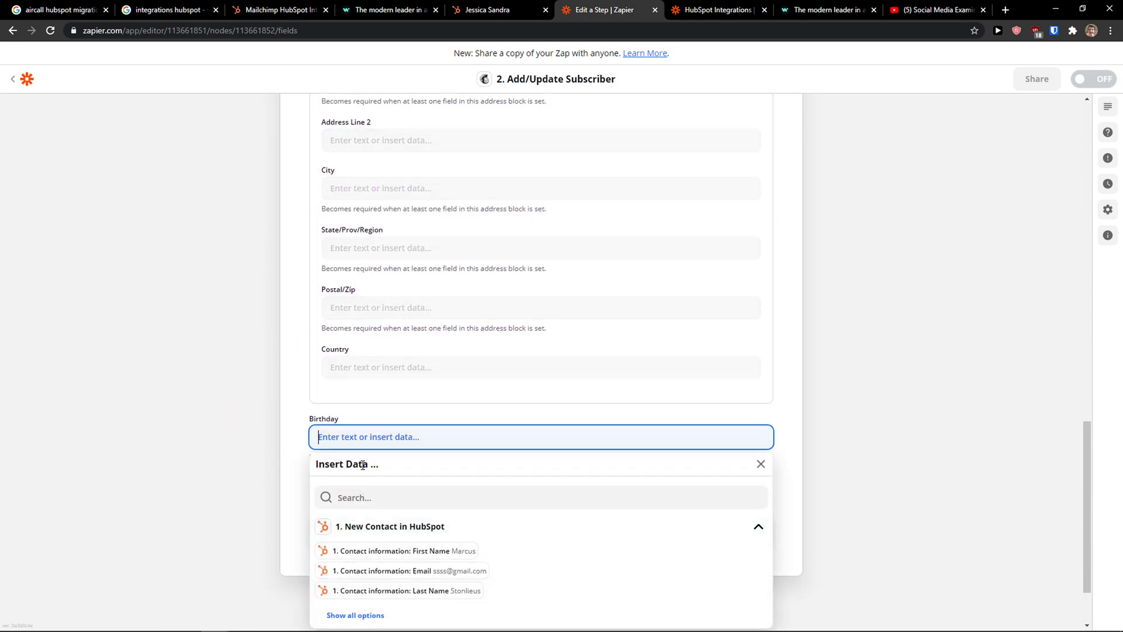
{"action": "left_click", "coordinate": [761, 463]}
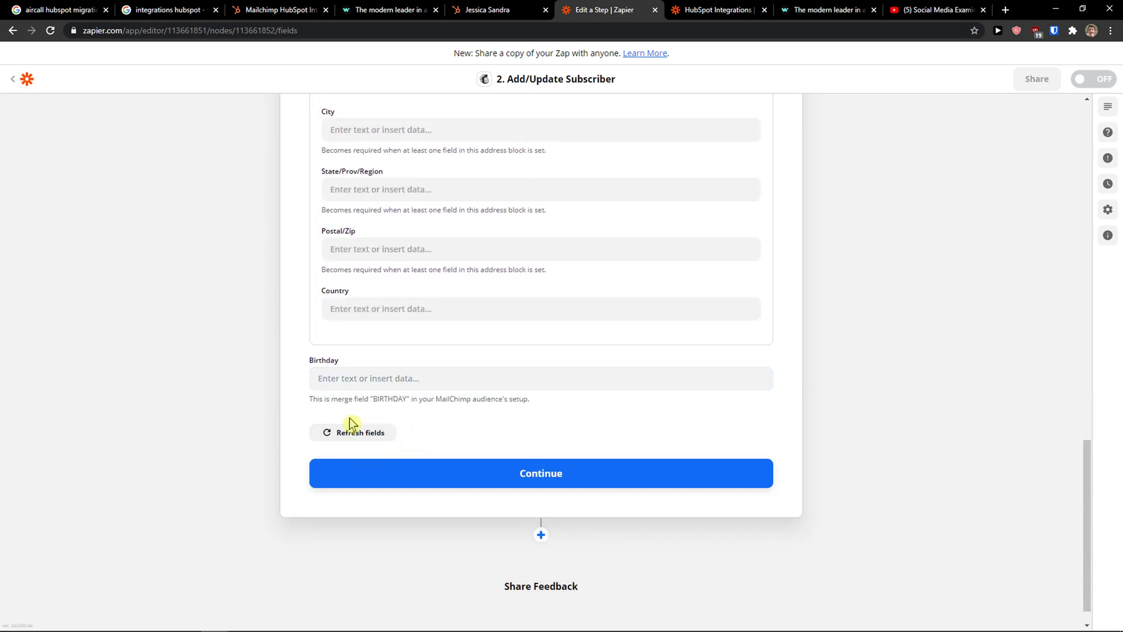
{"action": "mouse_move", "coordinate": [428, 413]}
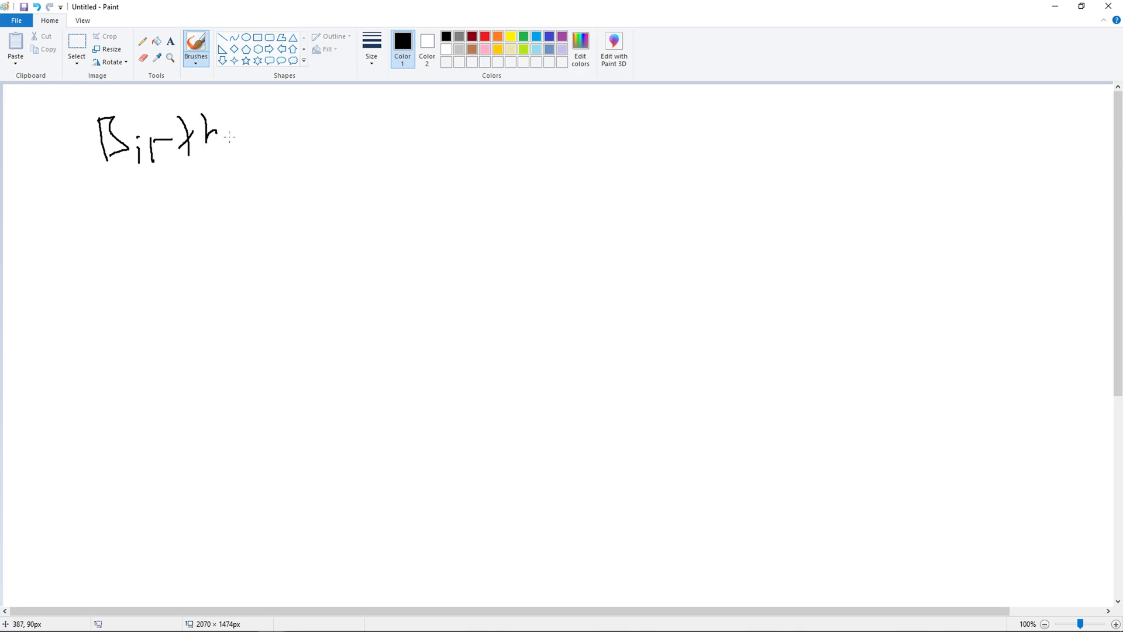
- Handwrite Birthday, HS and Contact with connecting arrows and circle each label with ovals
{"action": "left_click_drag", "start_coordinate": [229, 140], "coordinate": [280, 172]}
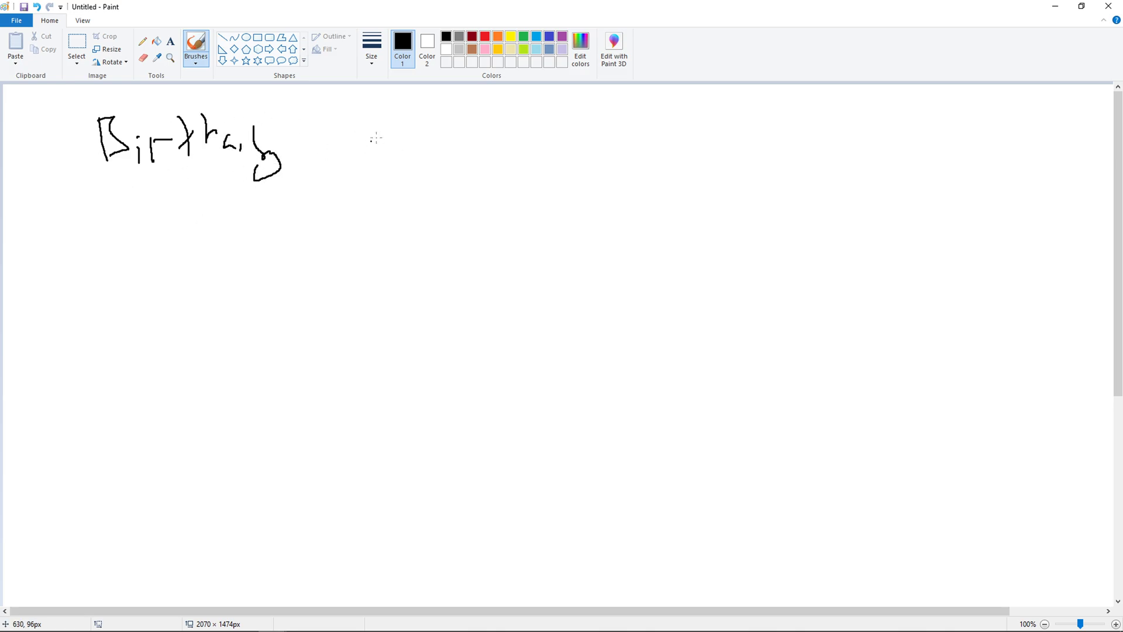
{"action": "left_click_drag", "start_coordinate": [376, 115], "coordinate": [509, 158]}
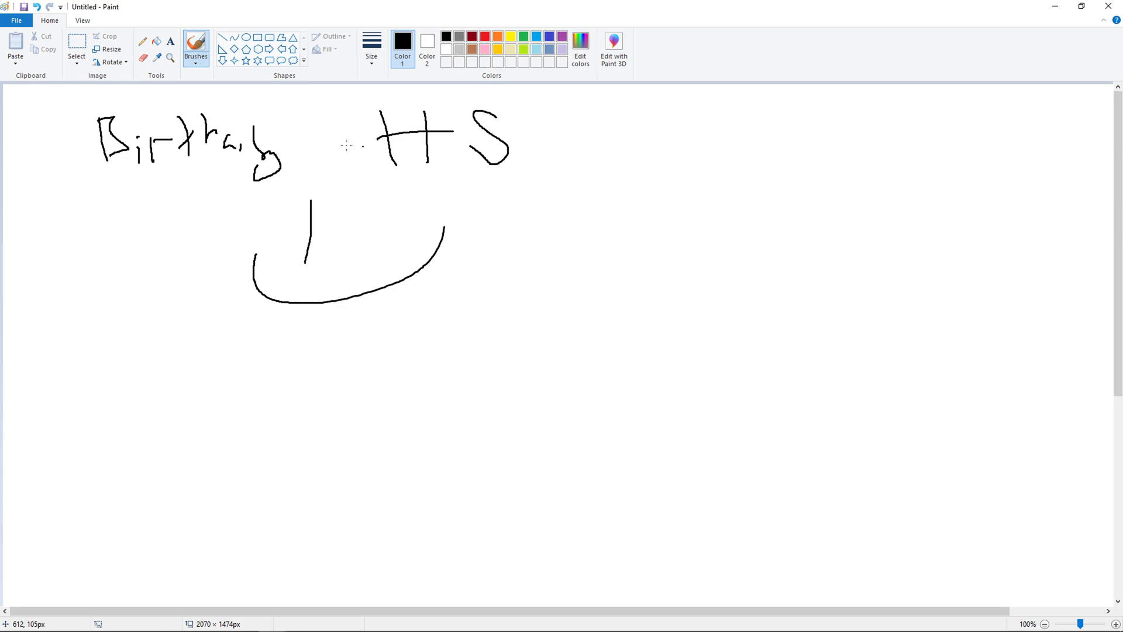
{"action": "left_click_drag", "start_coordinate": [165, 358], "coordinate": [322, 401]}
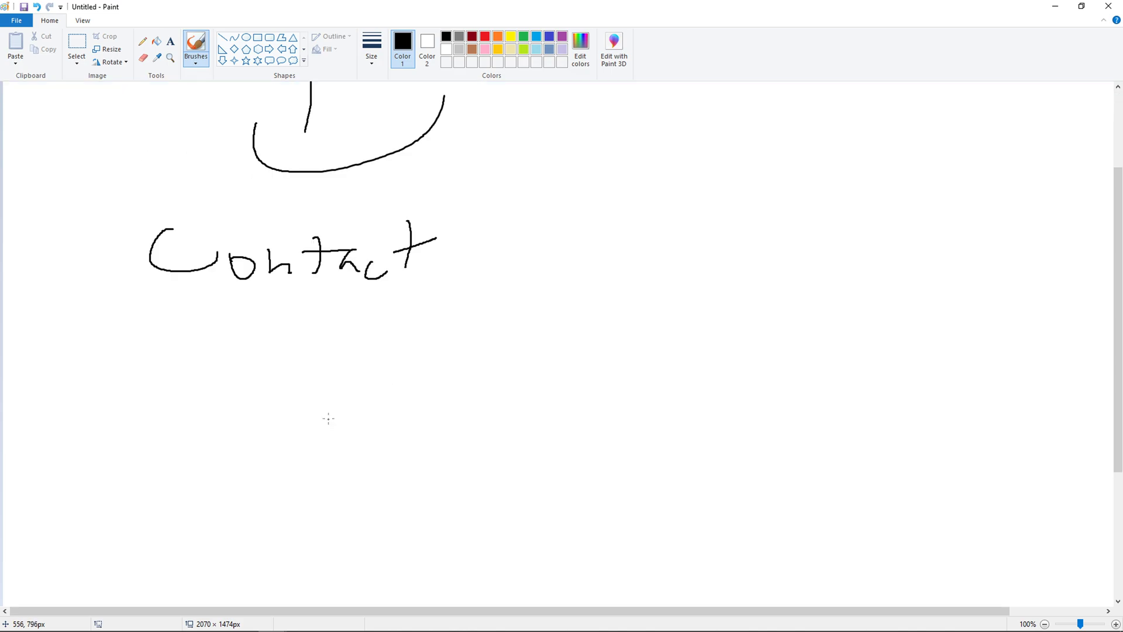
{"action": "scroll", "scroll_direction": "up", "scroll_amount": 3}
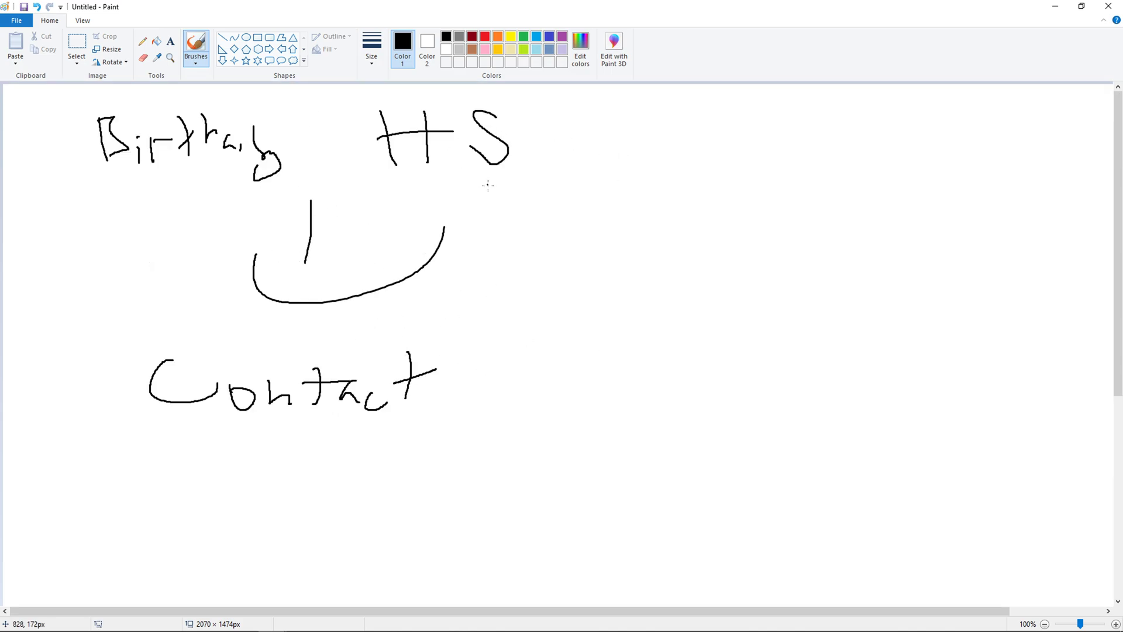
{"action": "left_click_drag", "start_coordinate": [136, 337], "coordinate": [301, 334]}
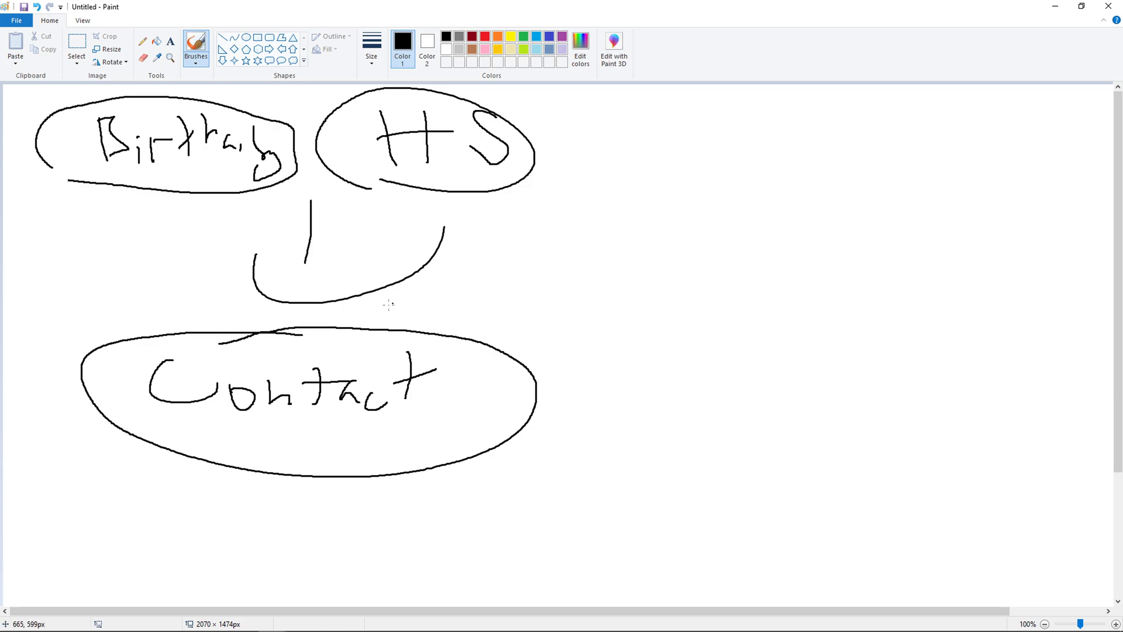
{"action": "scroll", "scroll_direction": "down", "scroll_amount": 3}
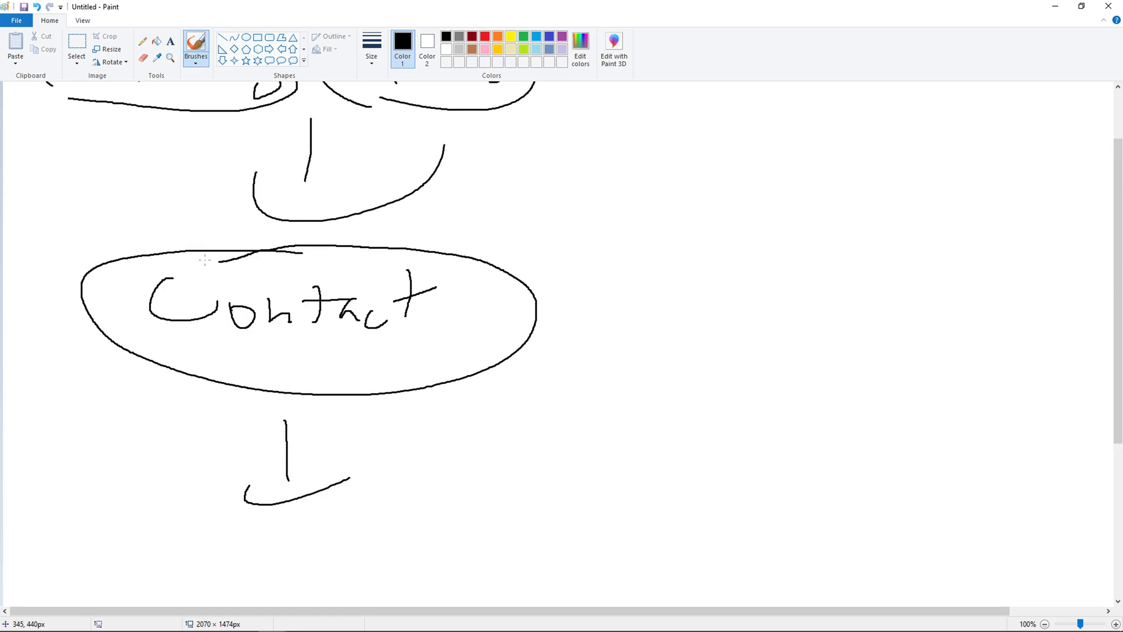
{"action": "scroll", "scroll_direction": "down", "scroll_amount": 3}
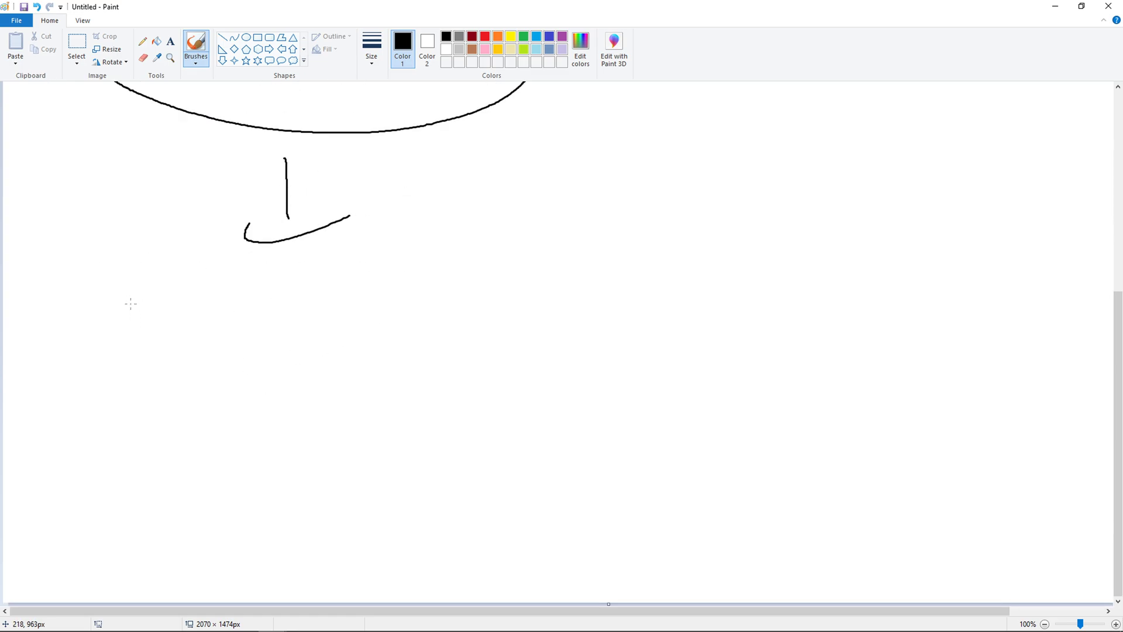
{"action": "mouse_move", "coordinate": [139, 287]}
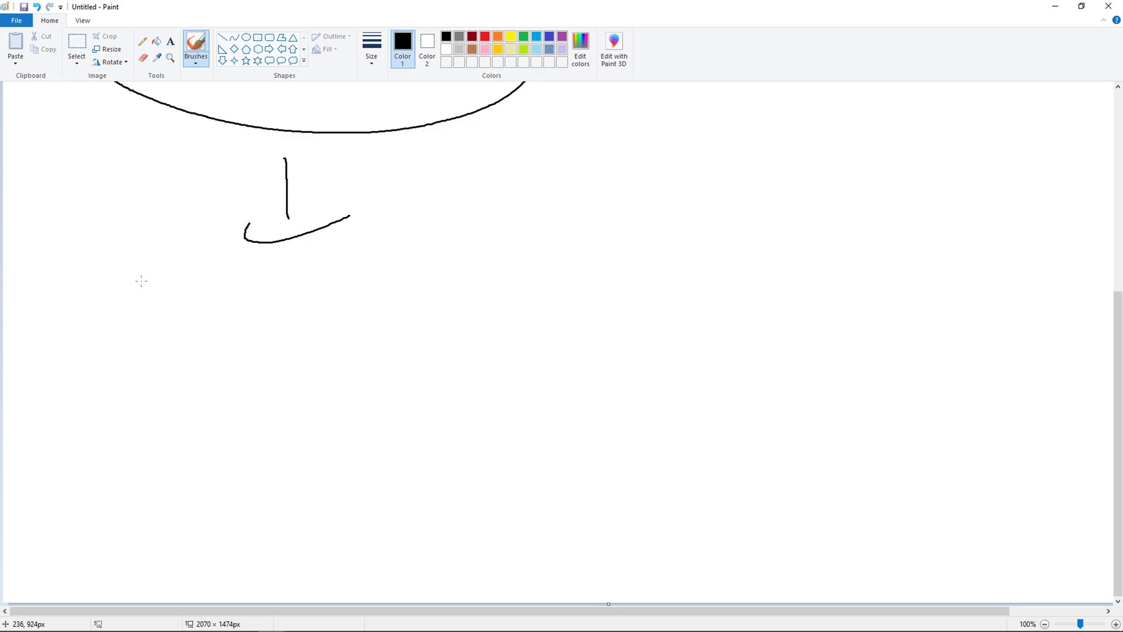
{"action": "mouse_move", "coordinate": [140, 276]}
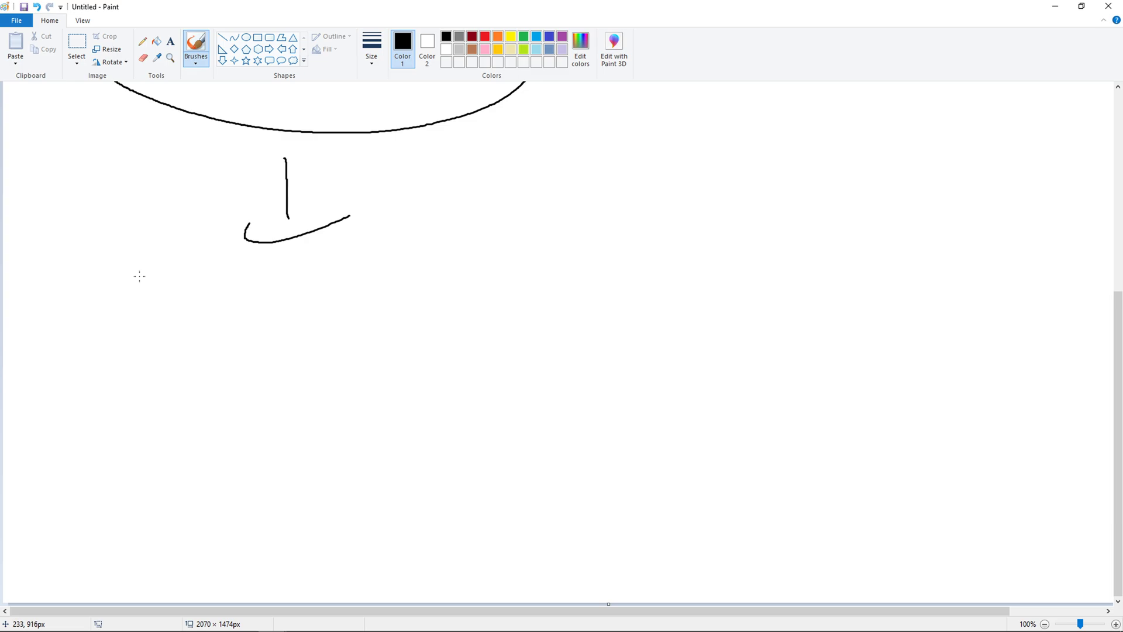
{"action": "mouse_move", "coordinate": [130, 358]}
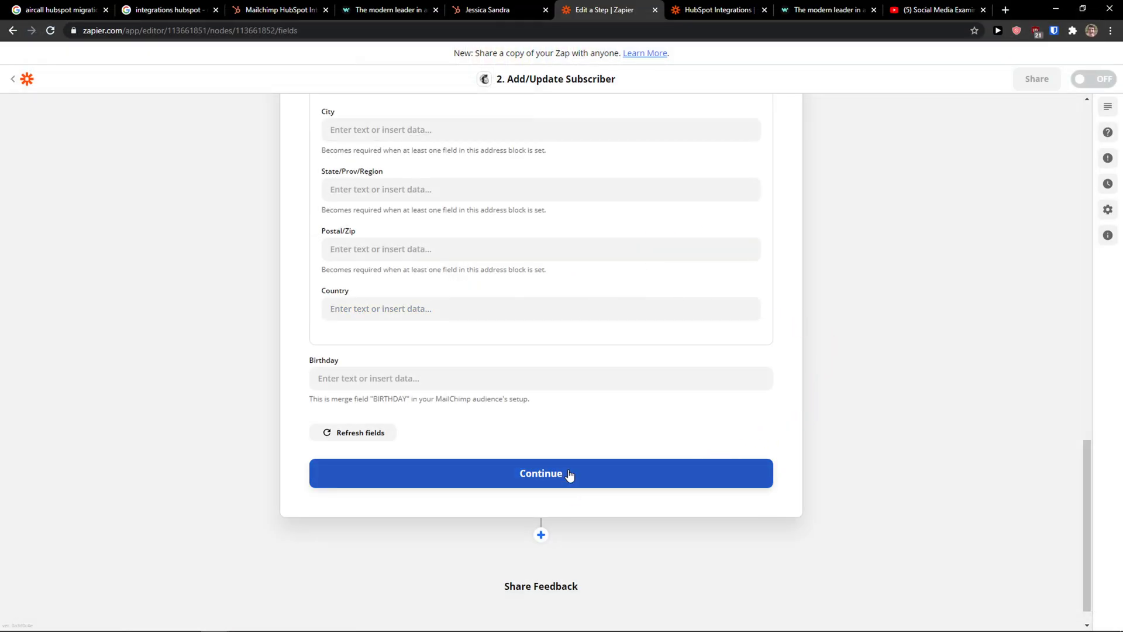
- Continue past the Mailchimp action setup and review the Test action preview
{"action": "left_click", "coordinate": [540, 473]}
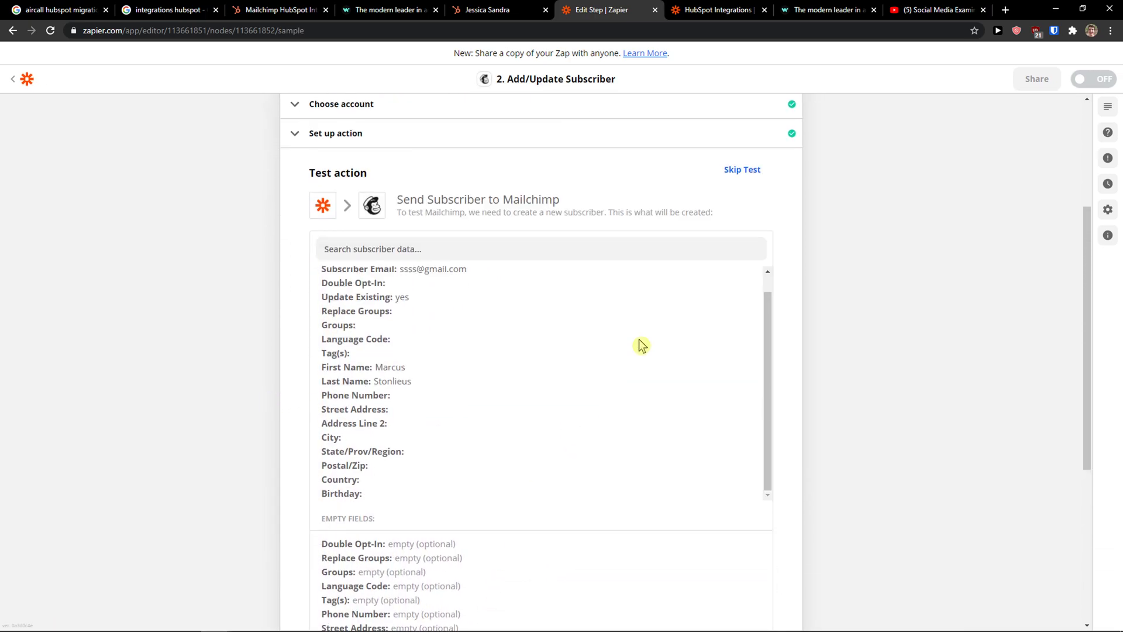
{"action": "scroll", "scroll_direction": "down", "scroll_amount": 3}
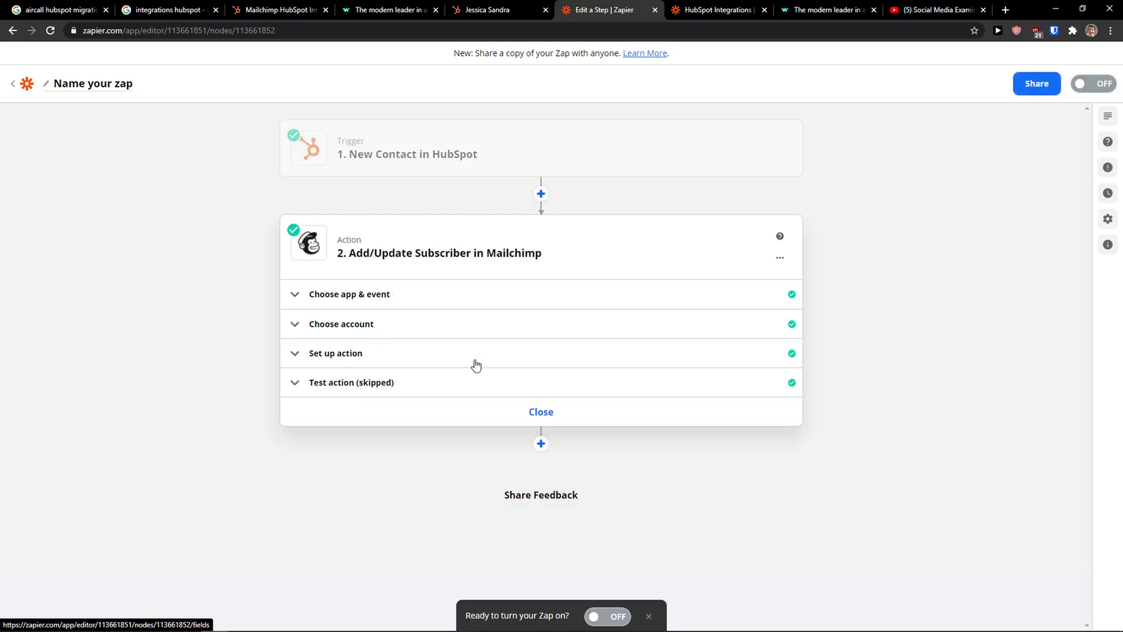
{"action": "mouse_move", "coordinate": [711, 436]}
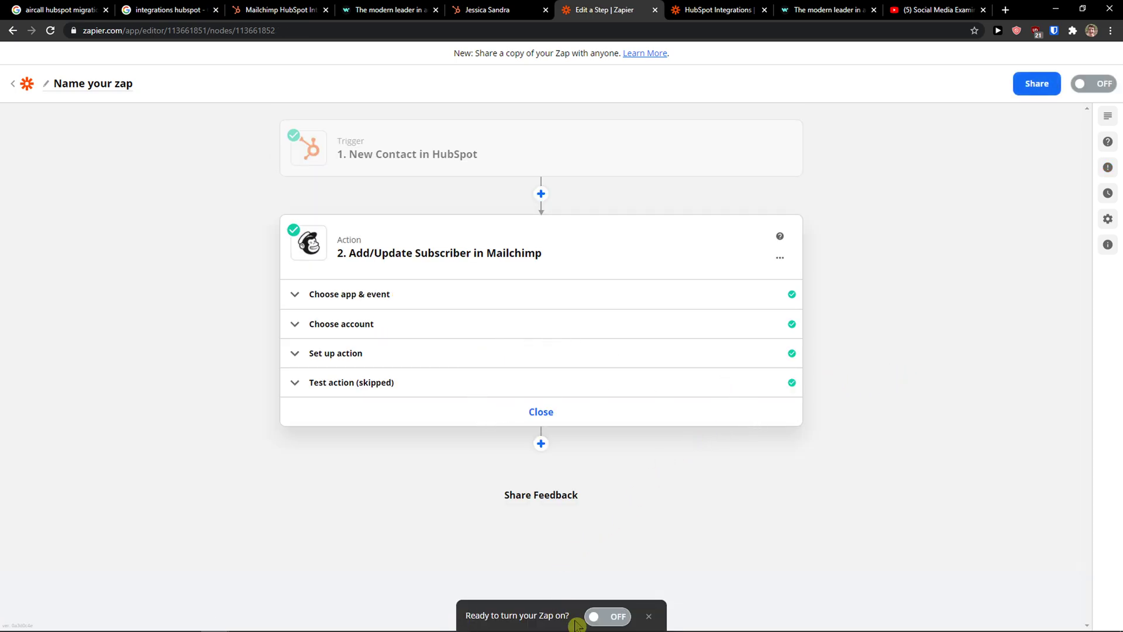
- Turn the zap on from the bottom-bar toggle, dismiss the share prompt, and turn it off again
{"action": "left_click", "coordinate": [607, 616]}
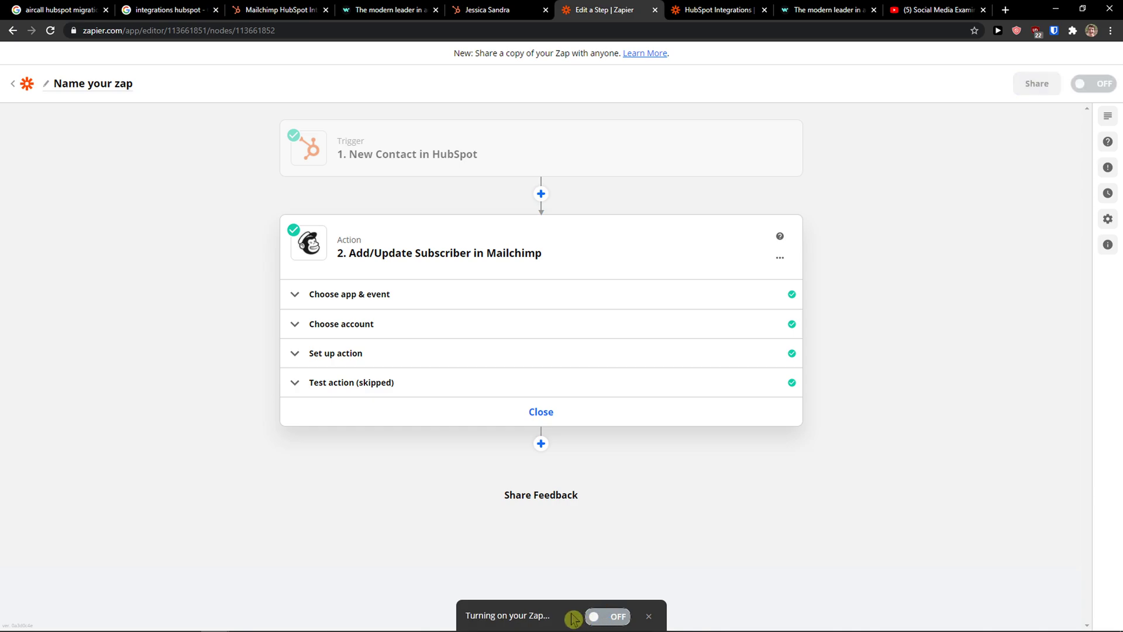
{"action": "left_click", "coordinate": [606, 617]}
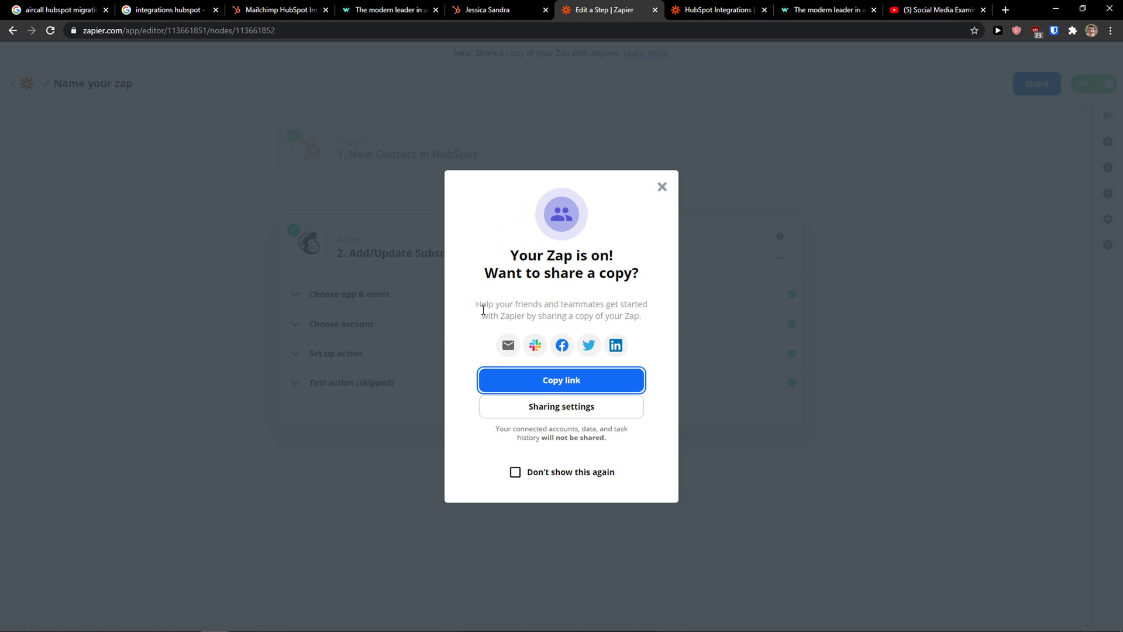
{"action": "left_click", "coordinate": [661, 187]}
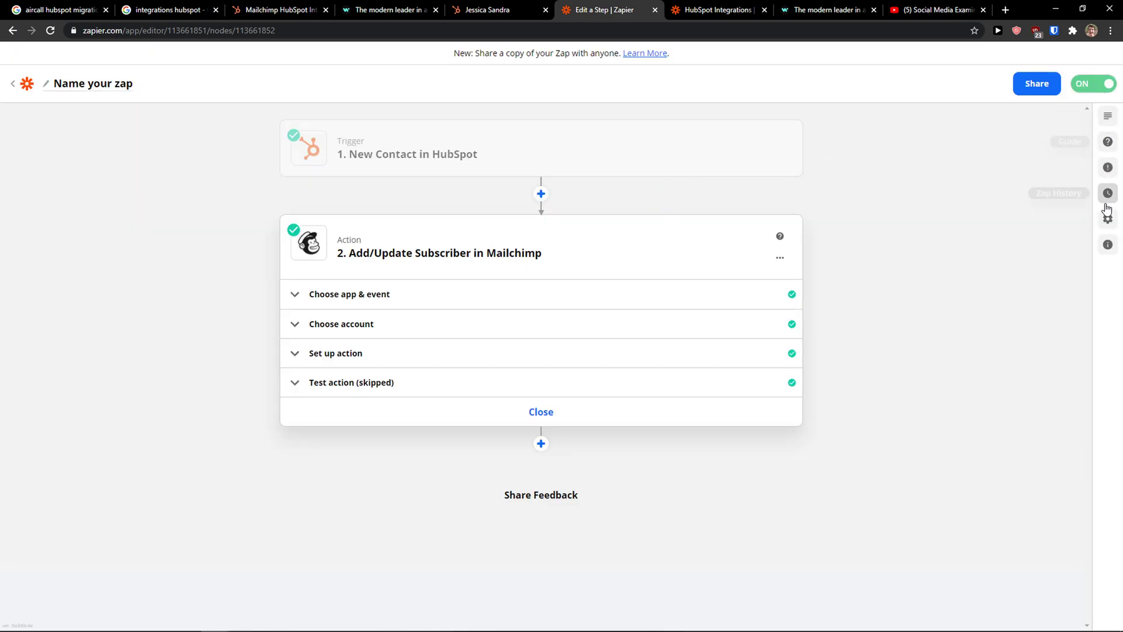
{"action": "left_click", "coordinate": [1093, 83]}
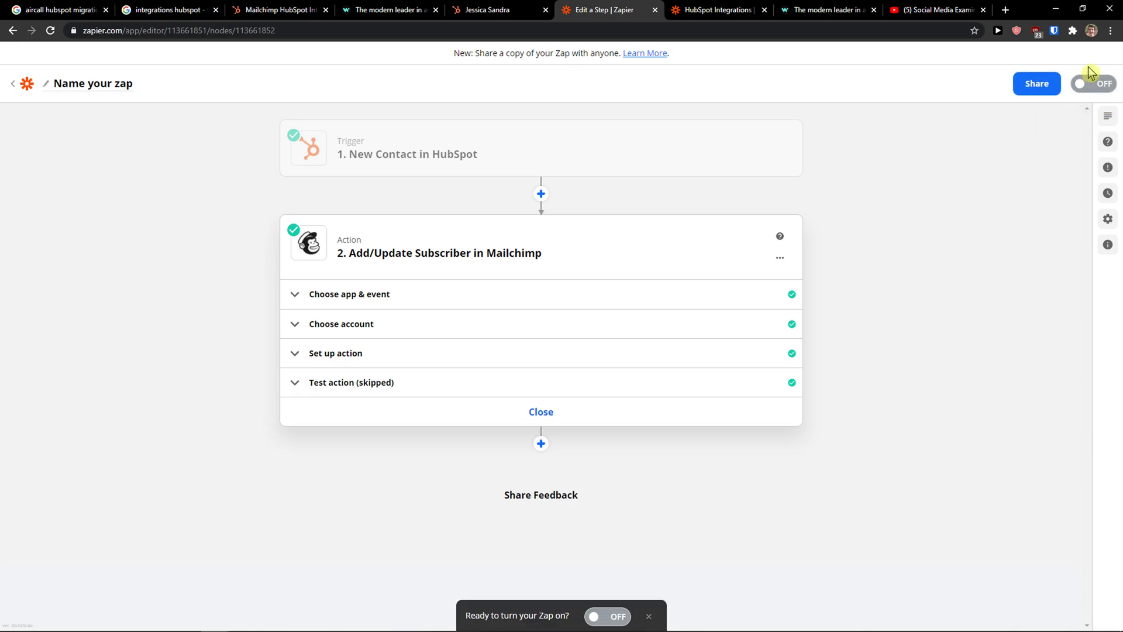
{"action": "mouse_move", "coordinate": [1087, 67]}
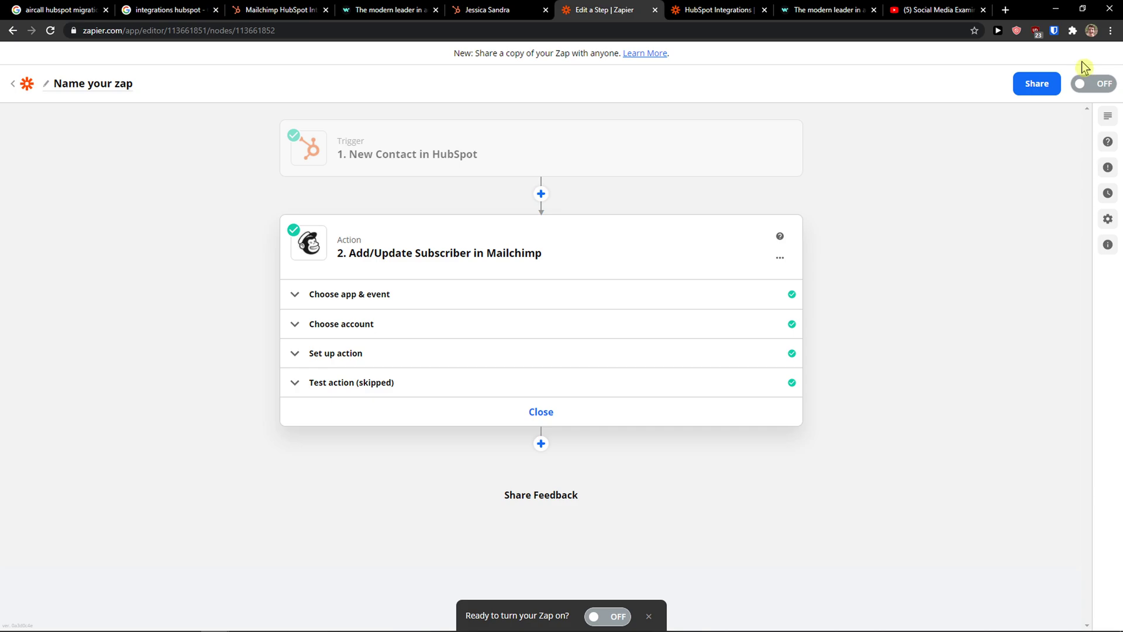